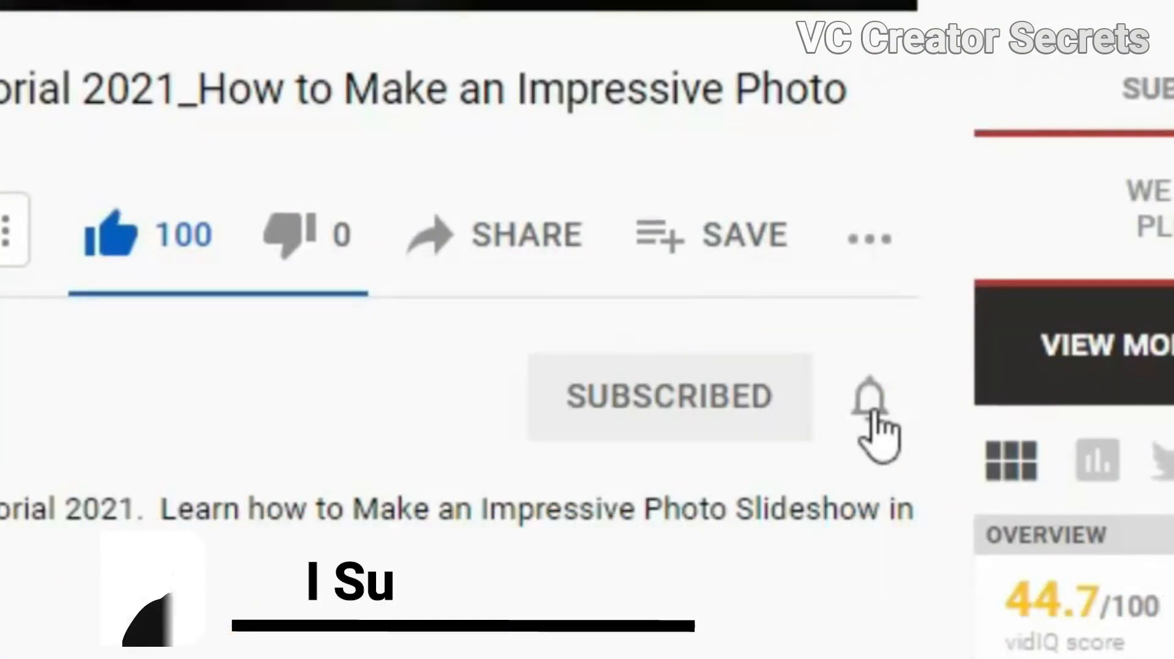
Turn on the notification bell for the already-subscribed YouTube channel.
left_click(870, 396)
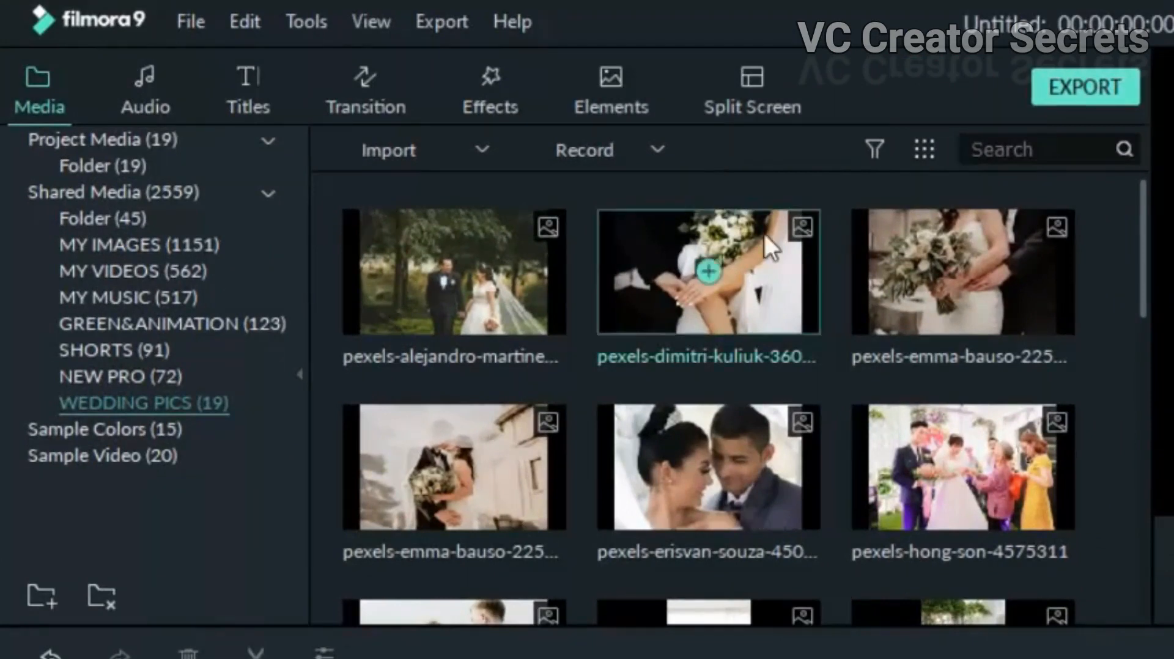
mouse_move(757, 513)
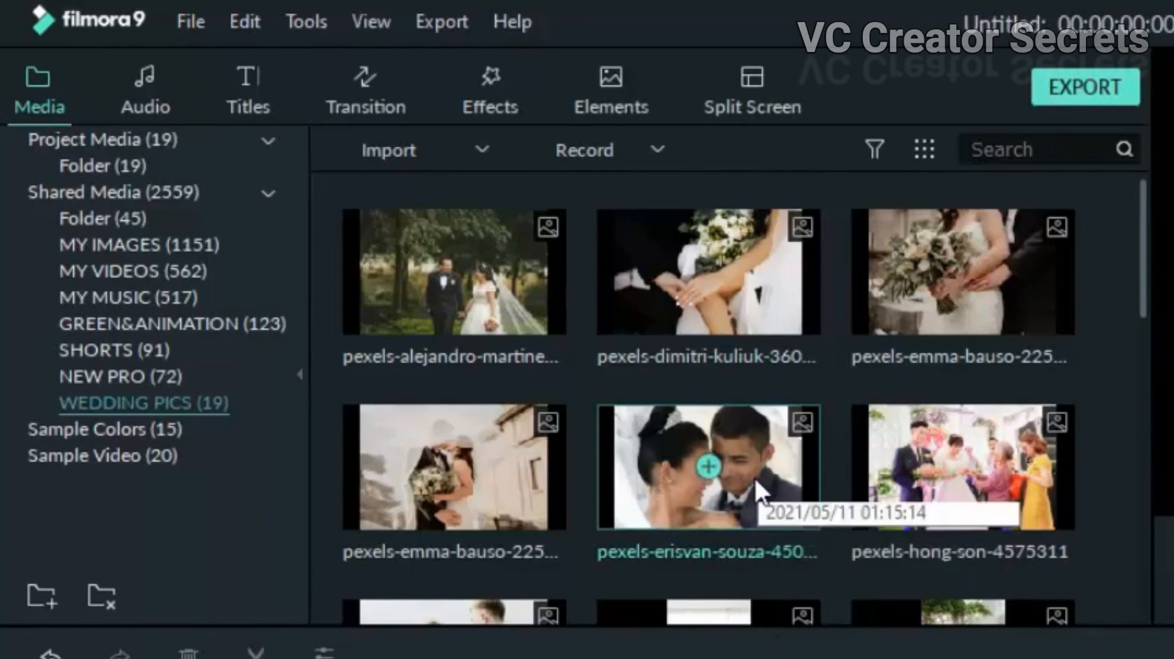
Place the heart-shaped hedge photo at the timeline start, followed by the other wedding photos.
scroll("down", 3)
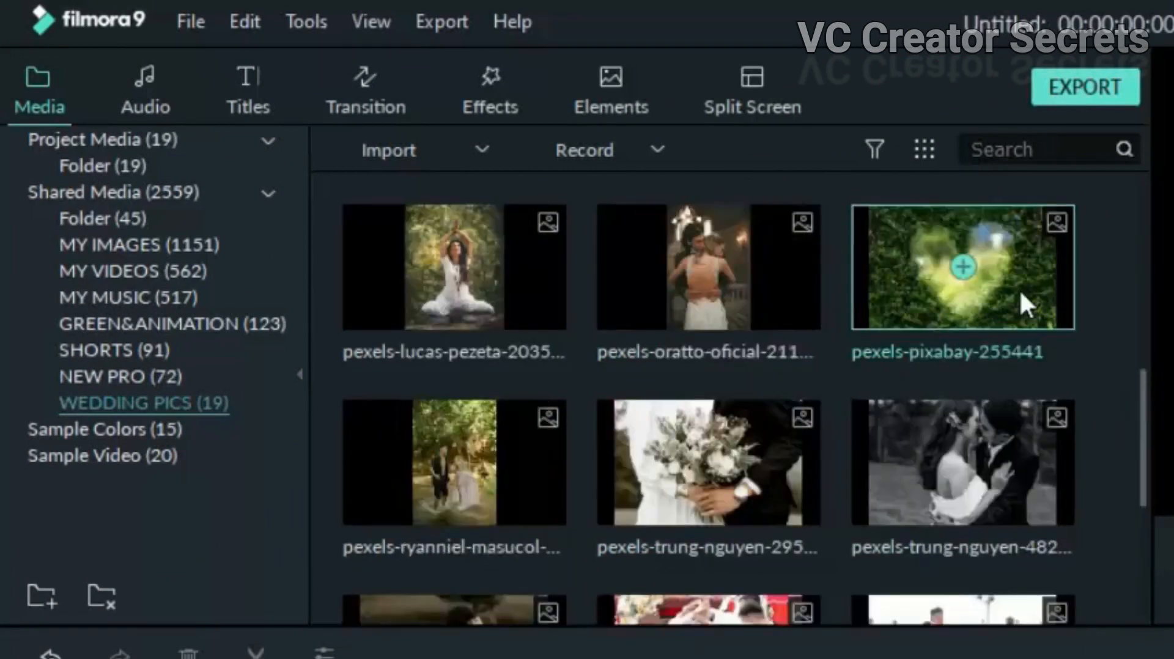
left_click_drag(961, 267, 139, 555)
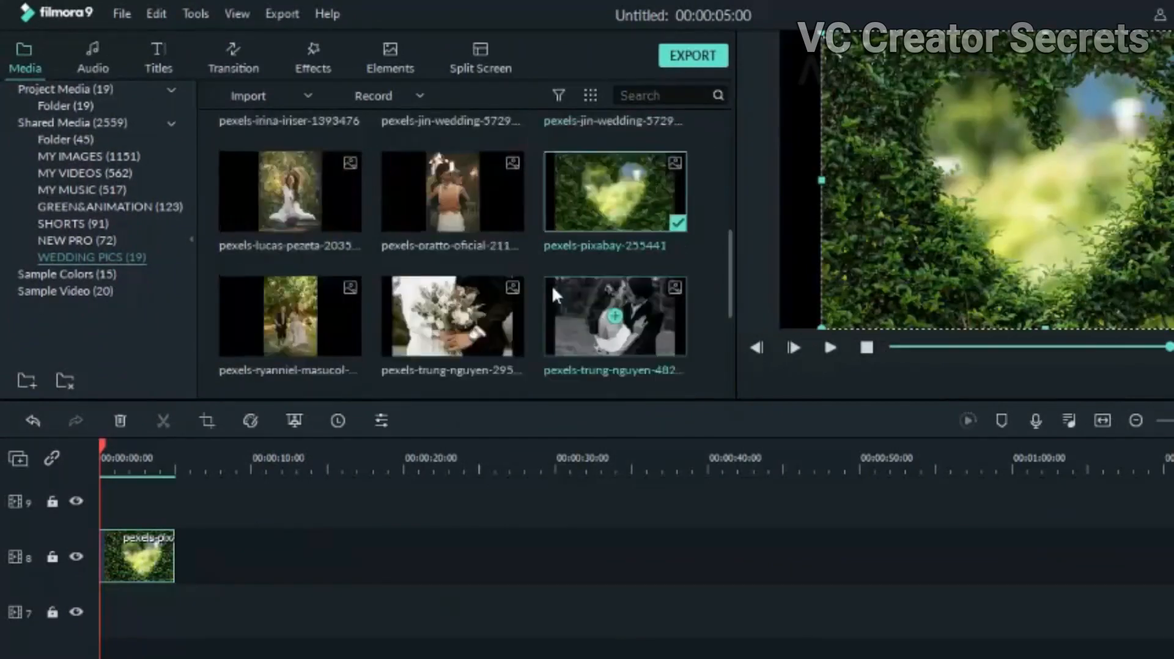
scroll("down", 3)
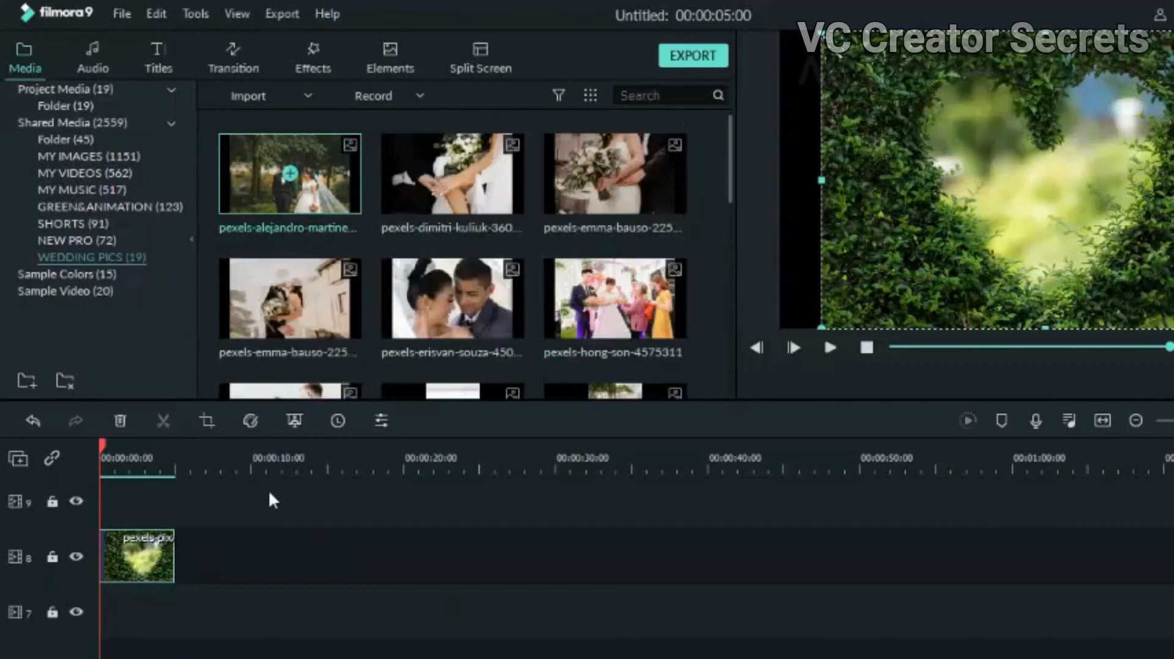
left_click_drag(288, 173, 214, 555)
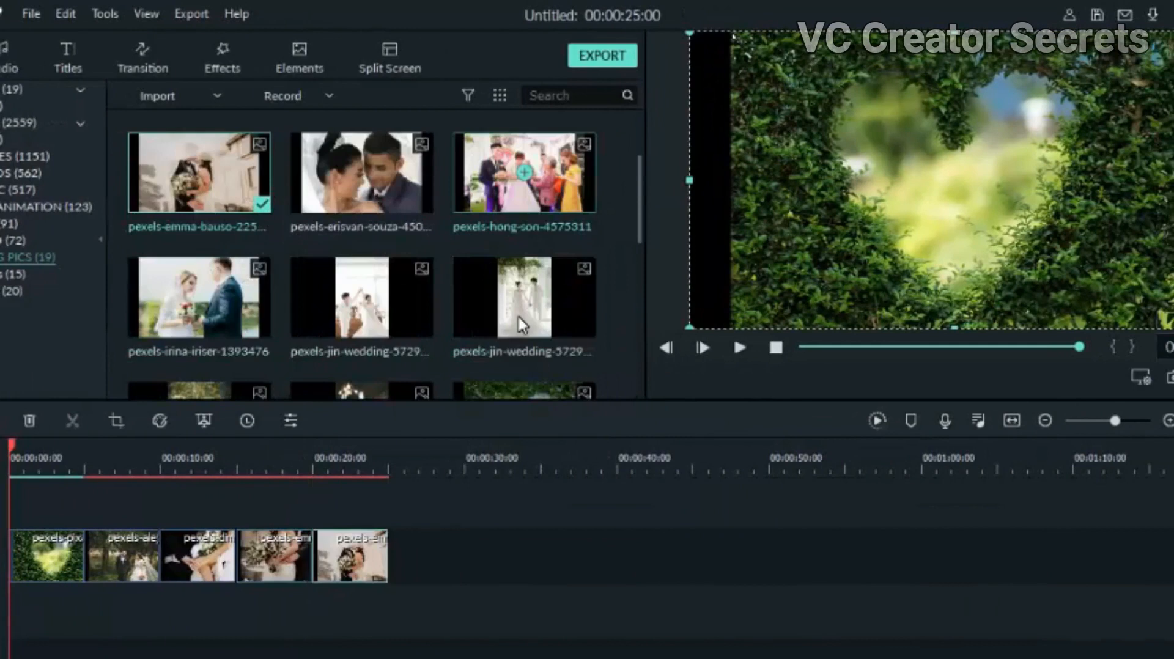
scroll("down", 3)
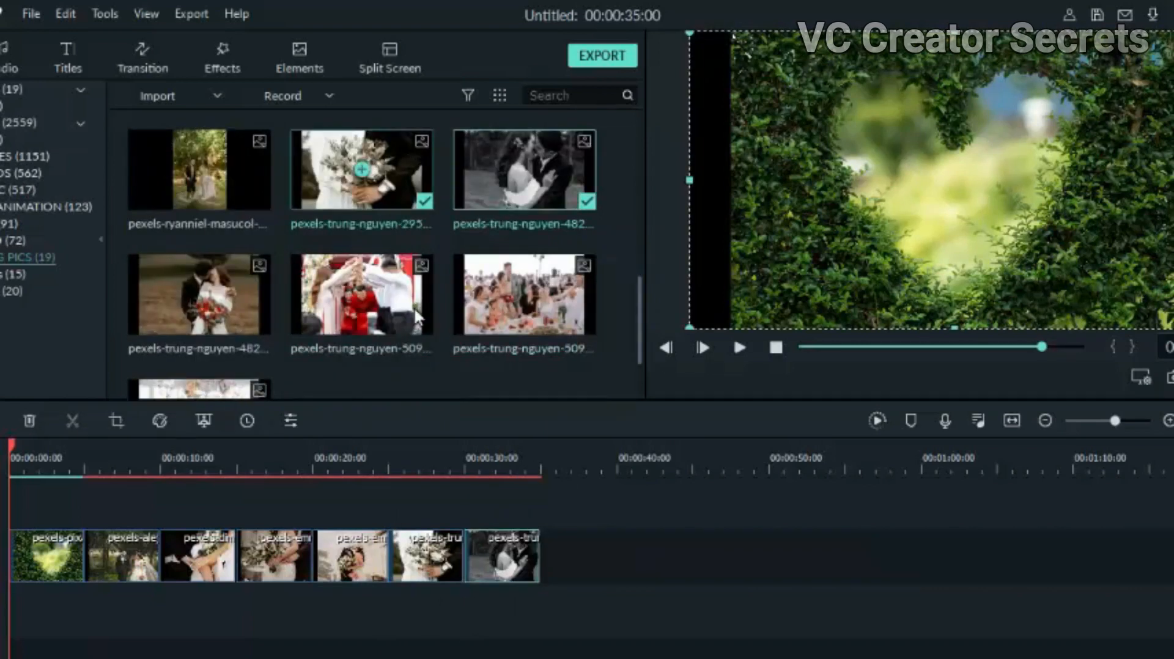
scroll("down", 3)
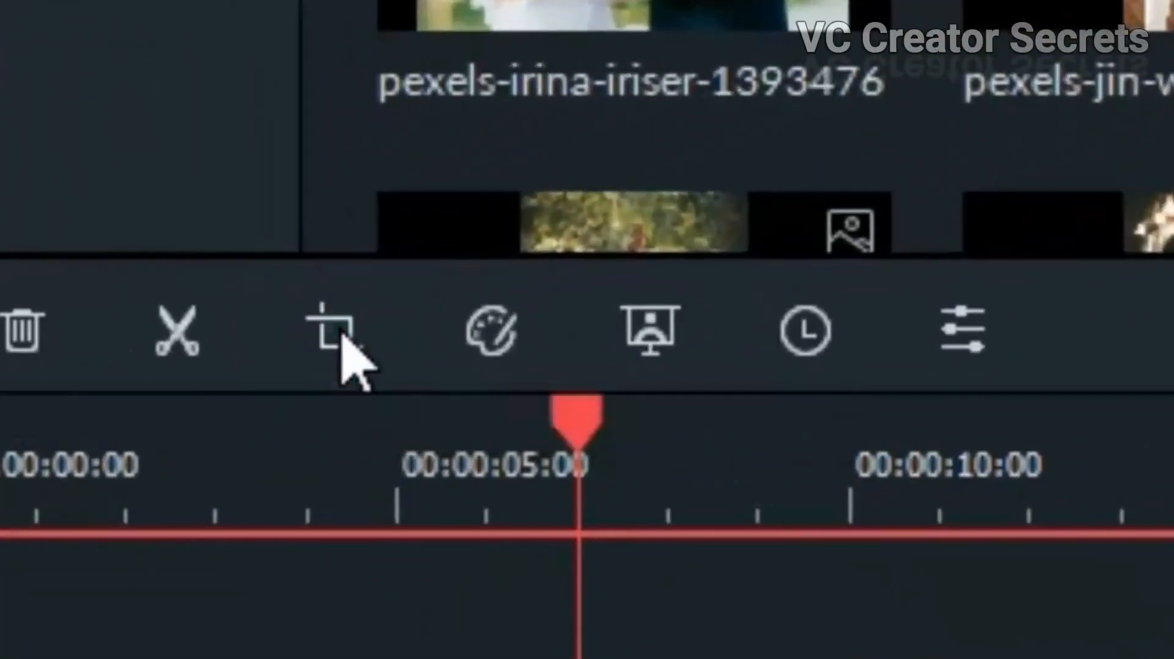
Crop each photo clip, through the group photo, to a 16:9 ratio.
left_click(334, 333)
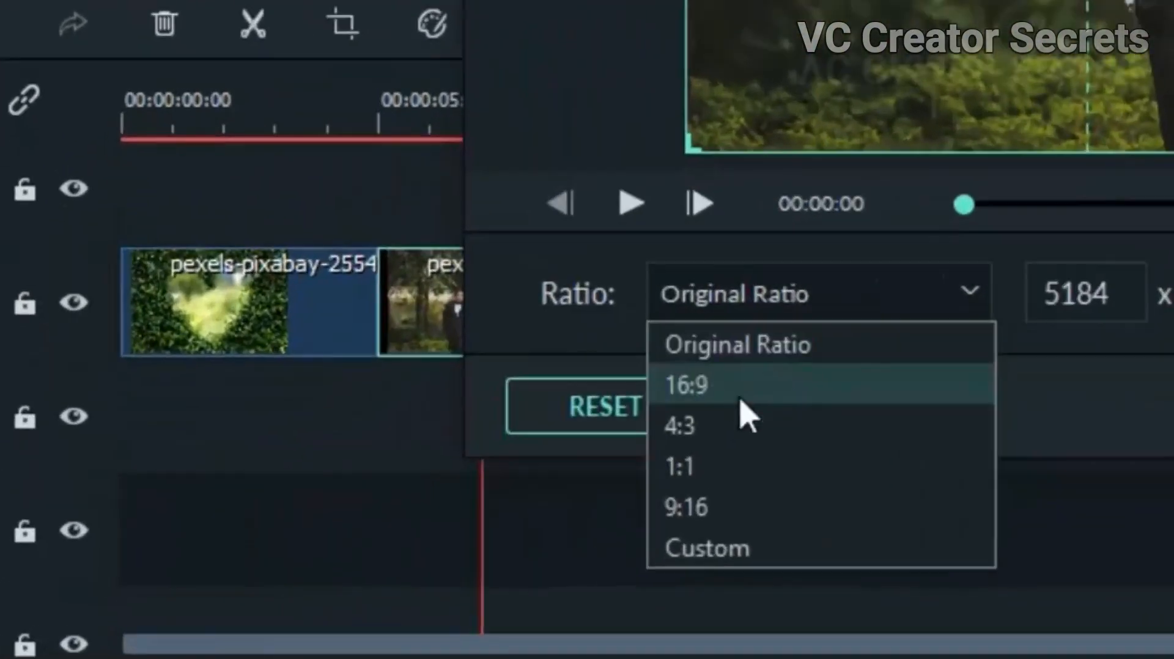
left_click(683, 385)
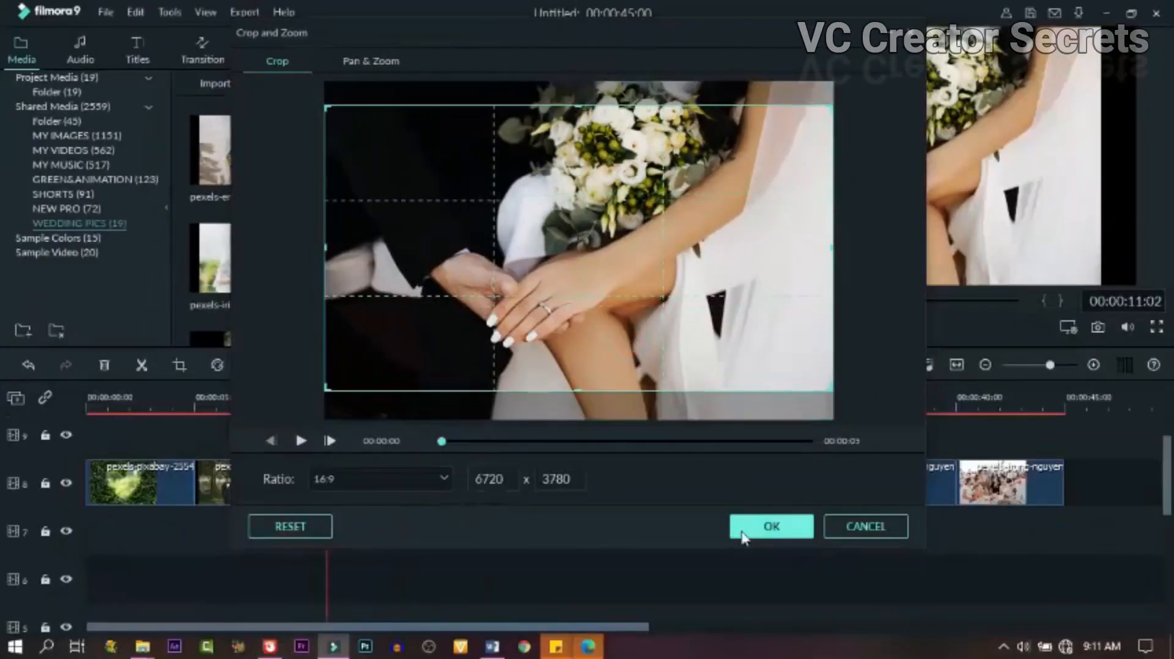
left_click(770, 526)
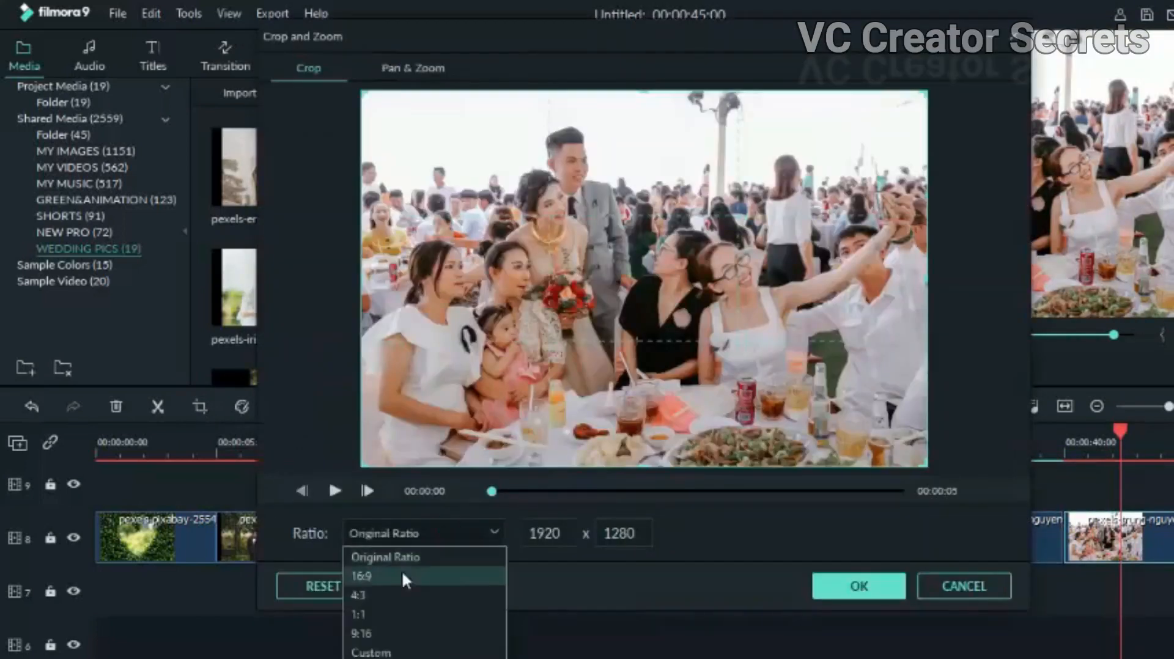
left_click(857, 586)
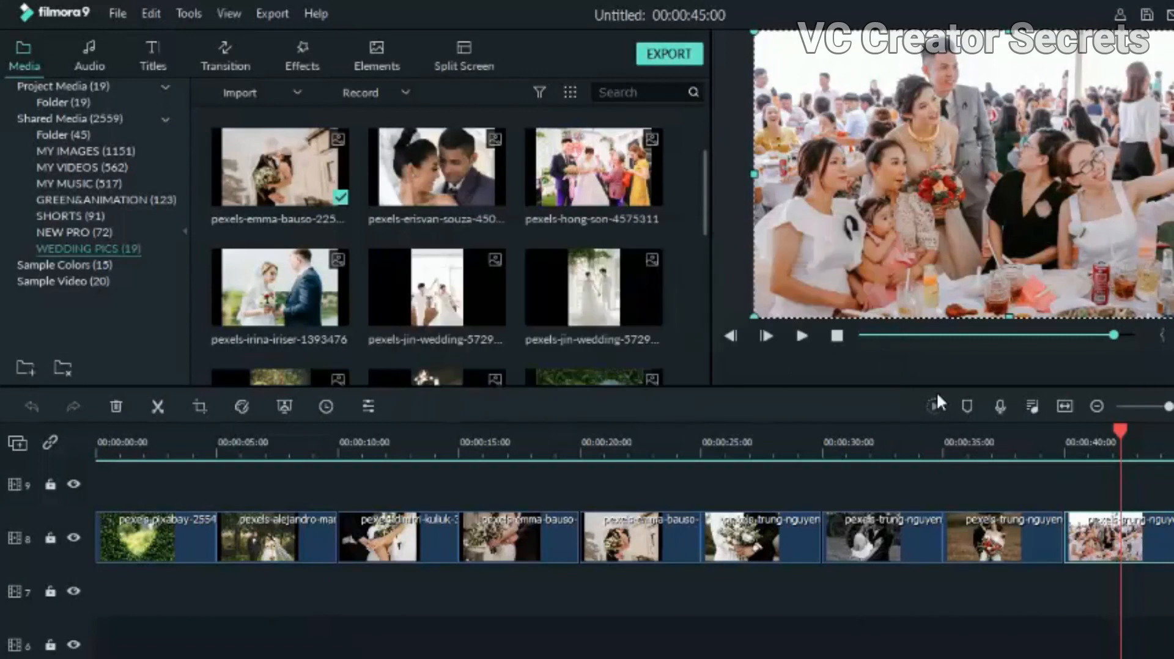
Zoom the timeline to fit all clips and move the playhead to about 00:00:05.
left_click(964, 430)
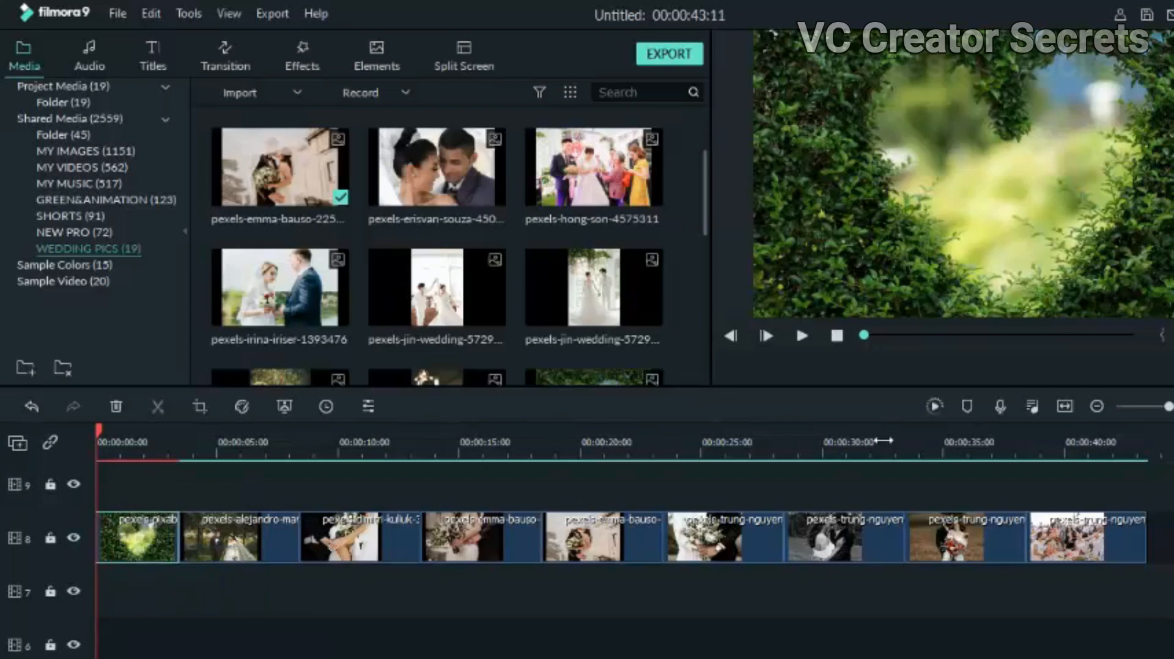
left_click(801, 335)
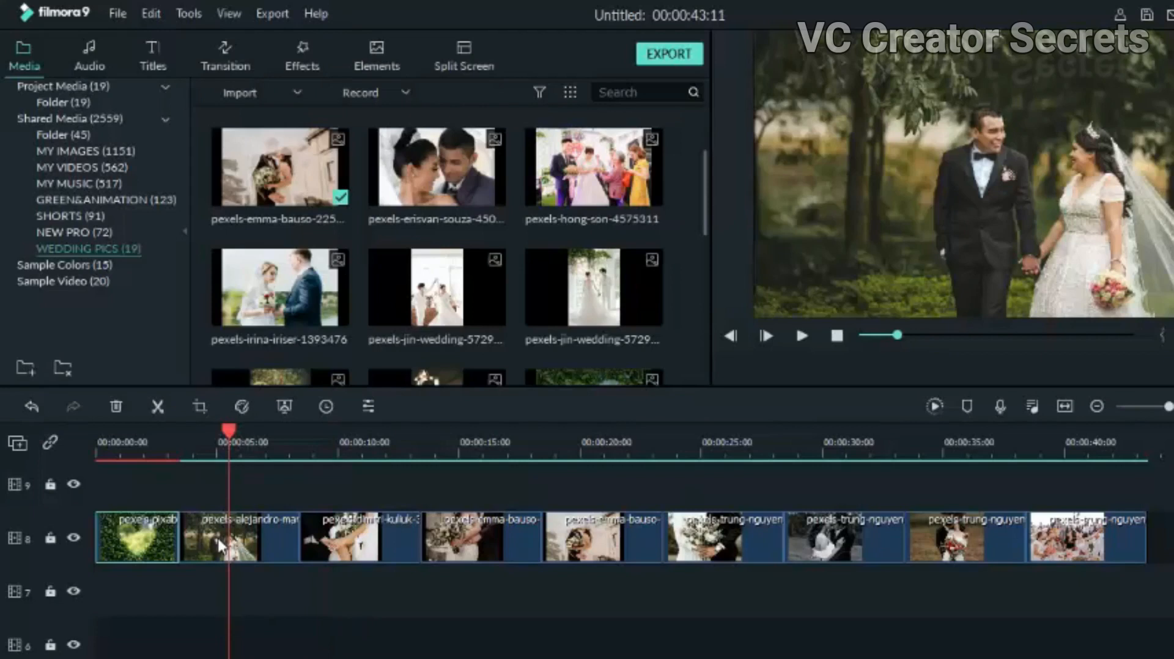
Give the couple-walking photo a Pan & Zoom that ends closer on the couple, and preview it.
right_click(221, 537)
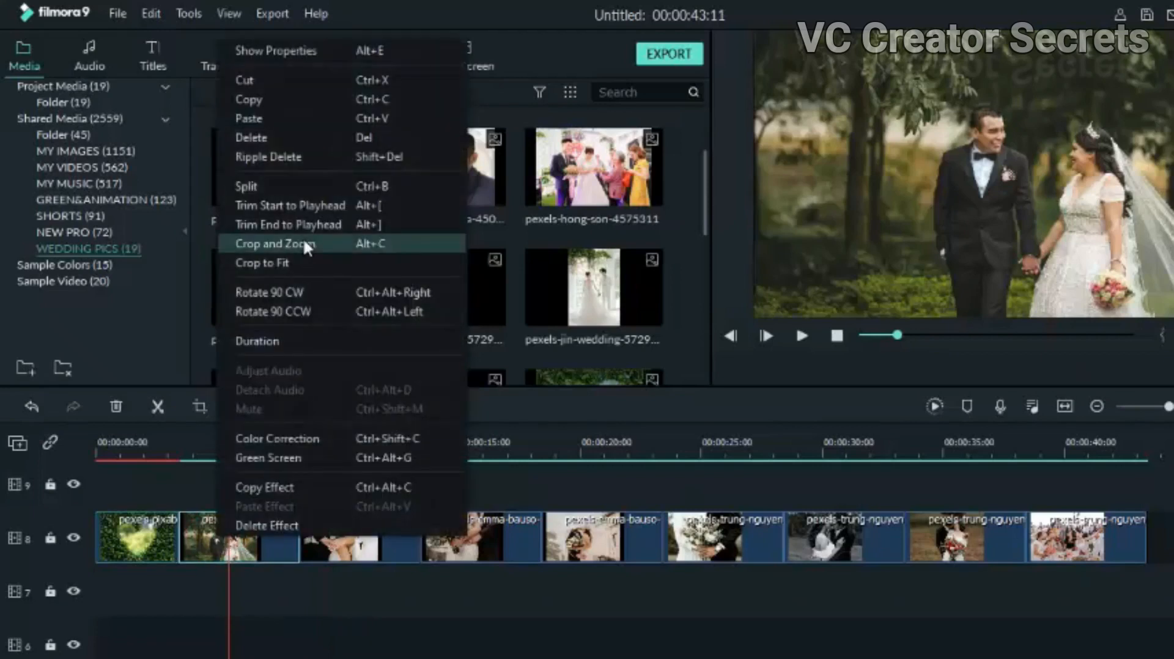
left_click(276, 242)
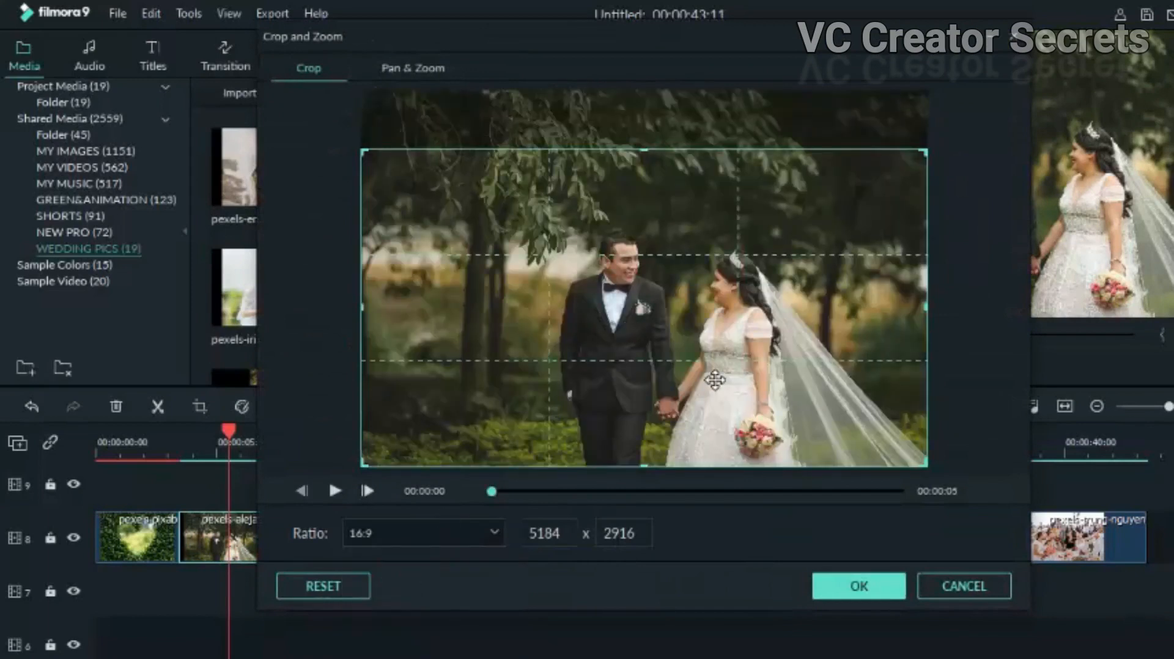
left_click(857, 585)
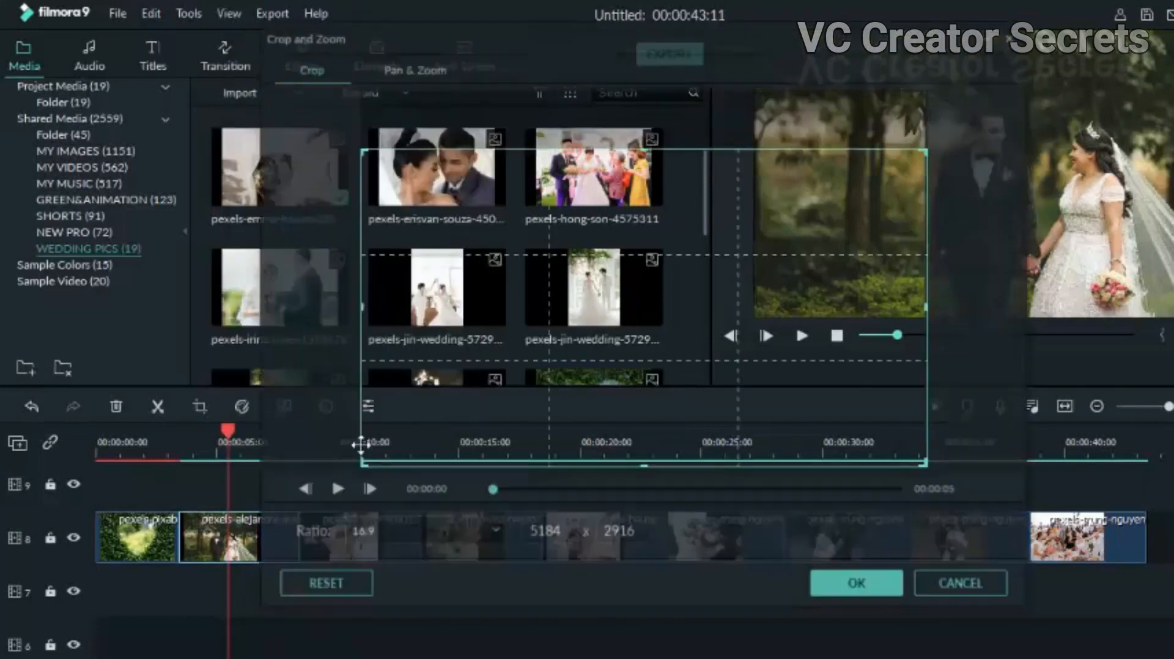
left_click(413, 69)
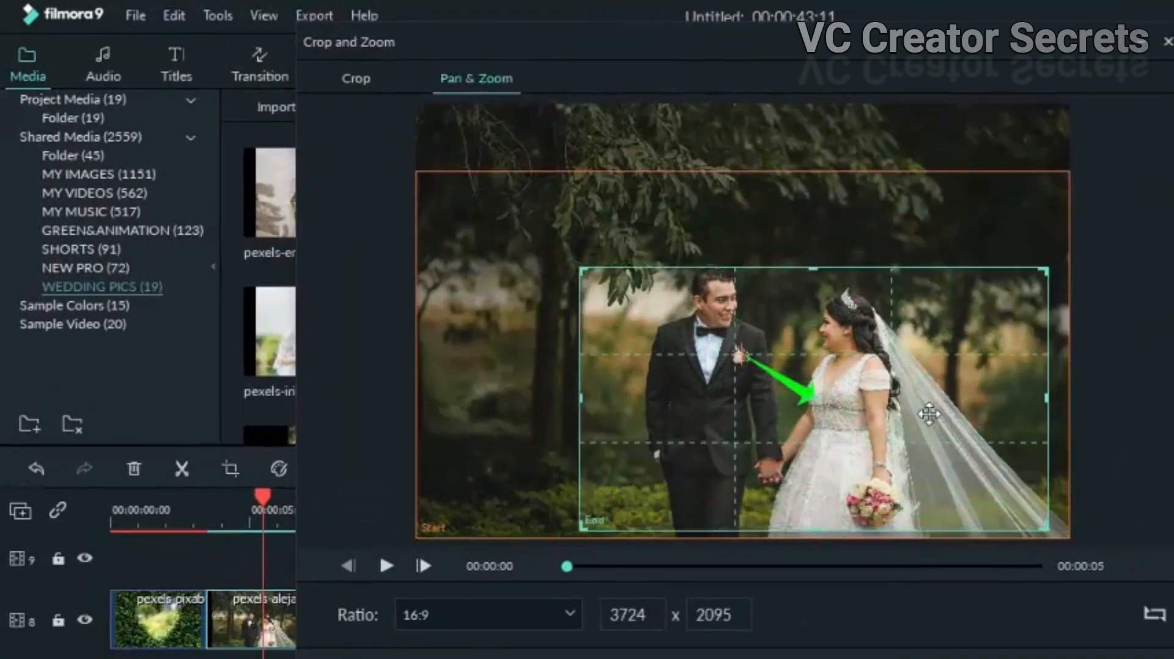
left_click(387, 565)
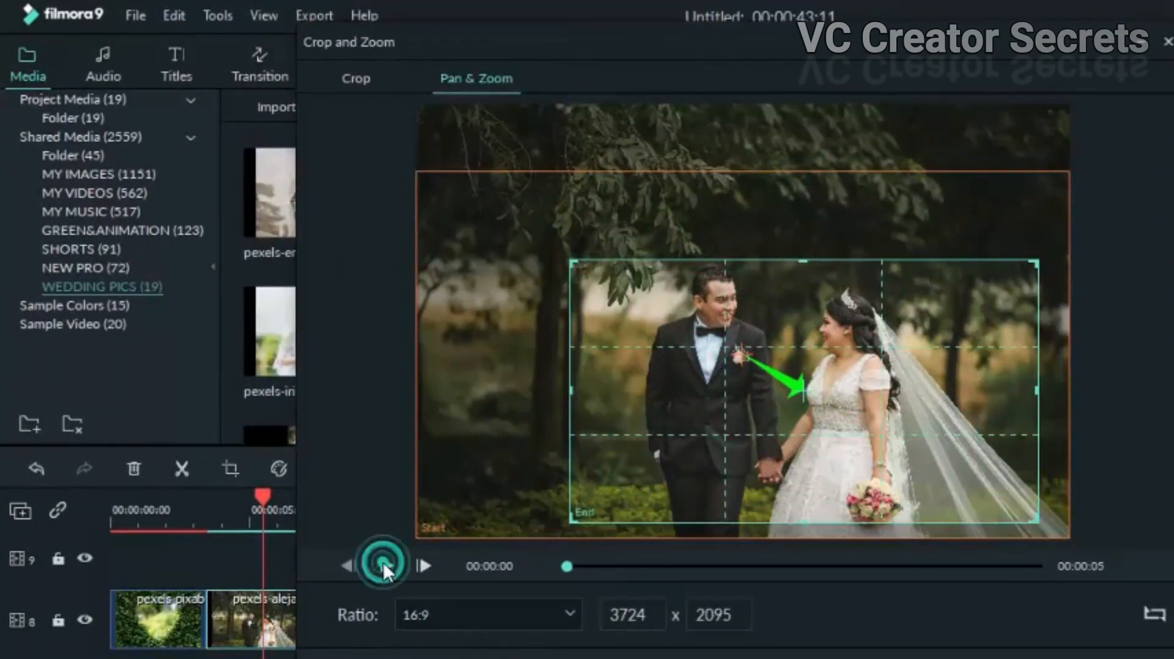
left_click(381, 566)
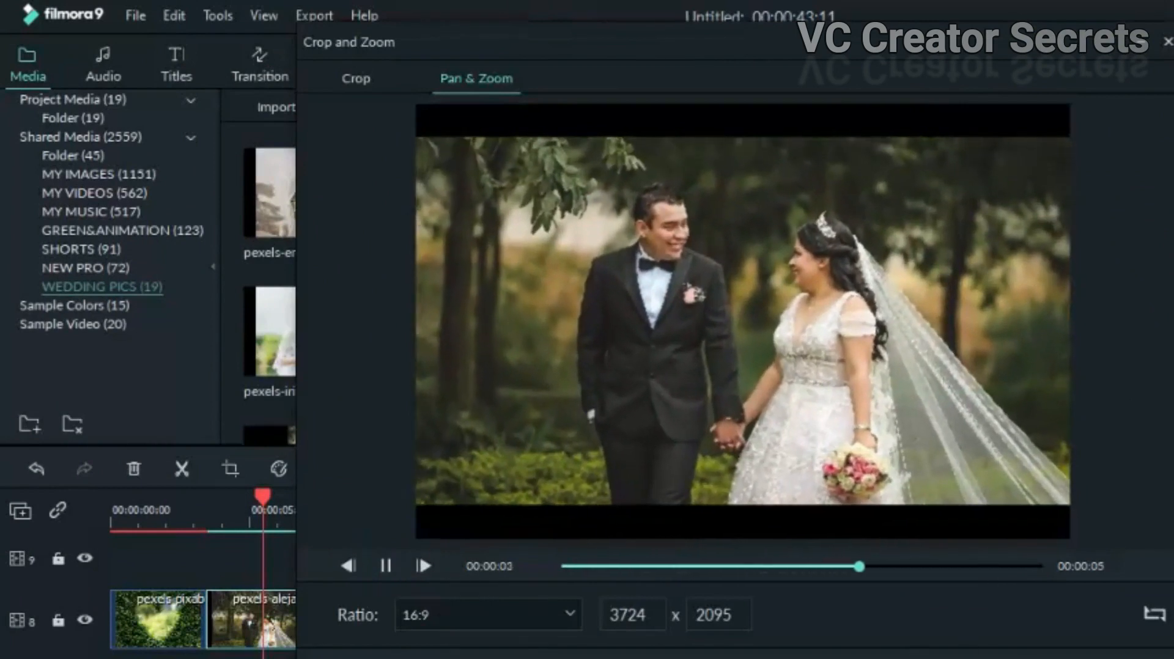
left_click(1166, 42)
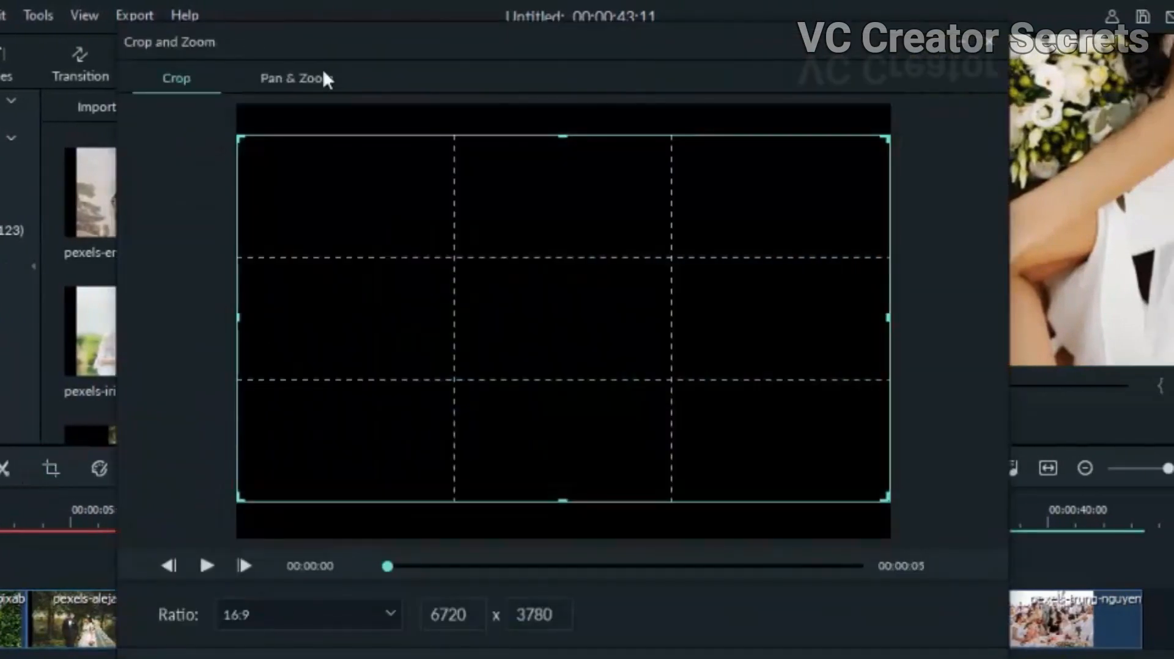
Apply a Pan & Zoom that tightens the end frame around the hands and ring.
left_click(295, 78)
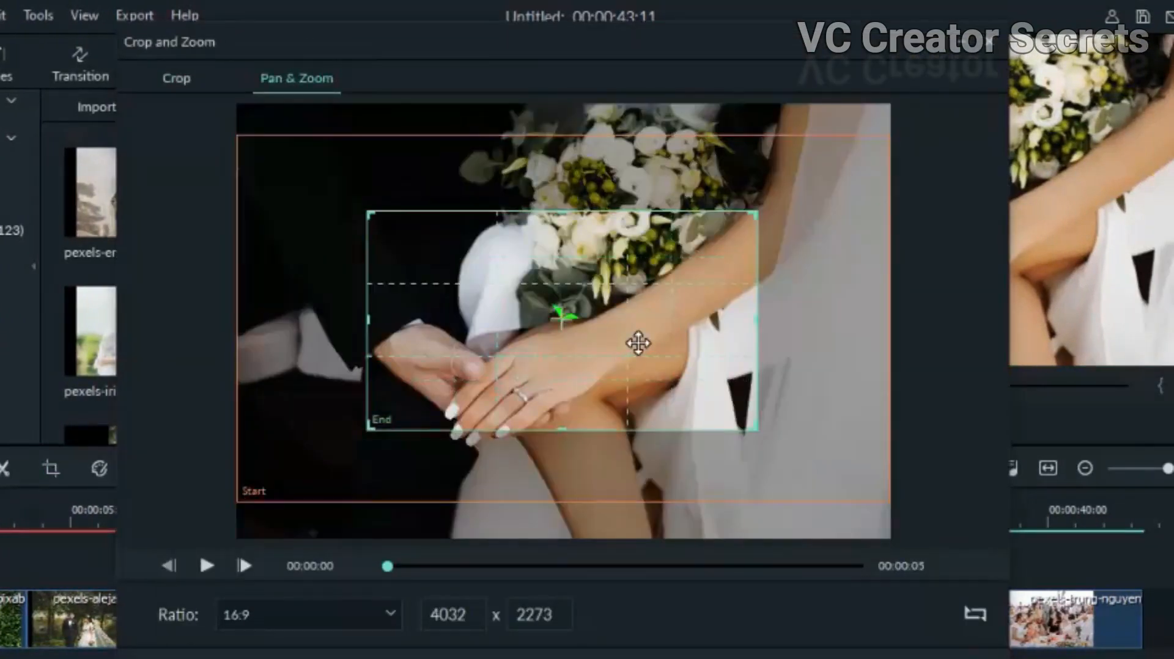
left_click_drag(640, 343, 540, 349)
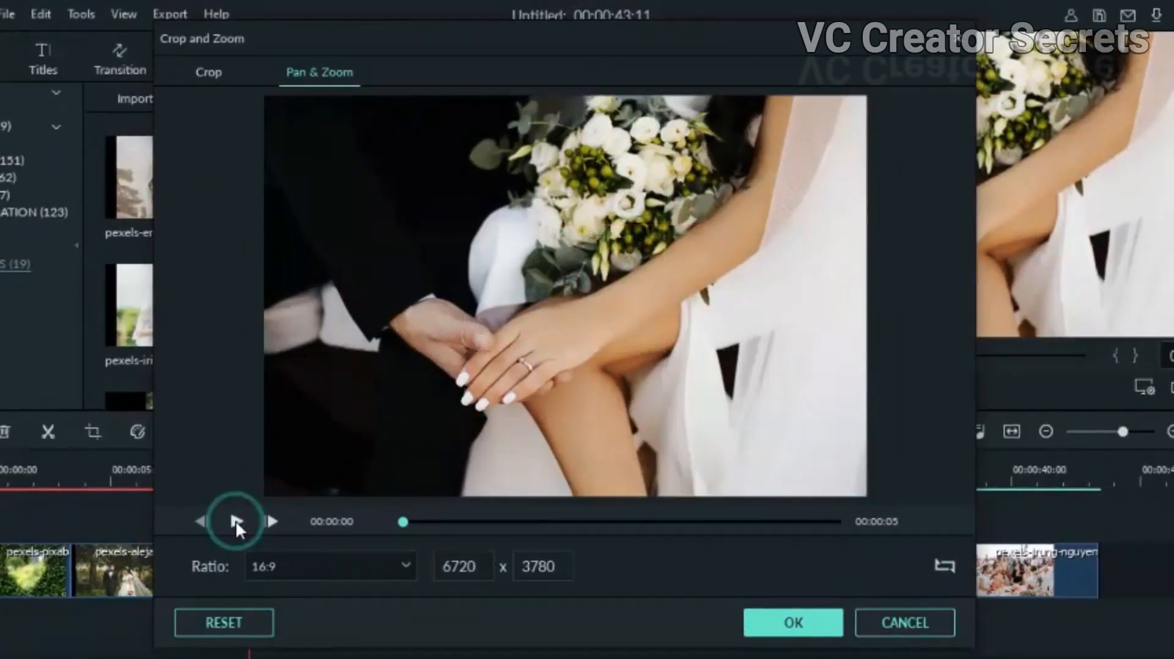
left_click(271, 521)
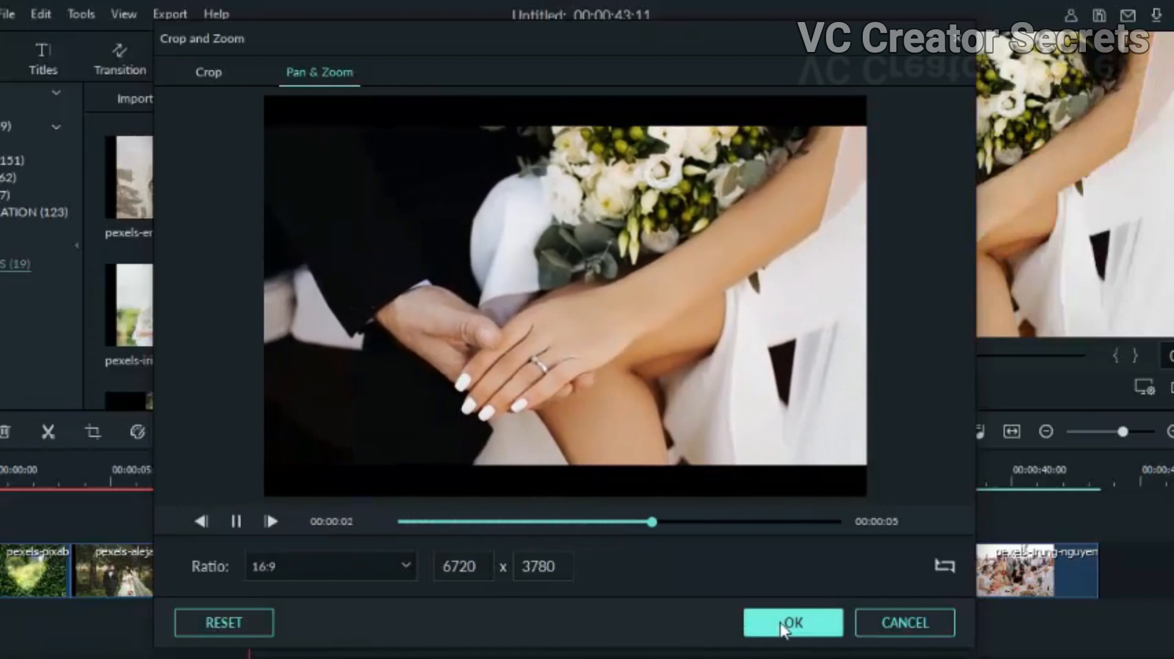
left_click(792, 622)
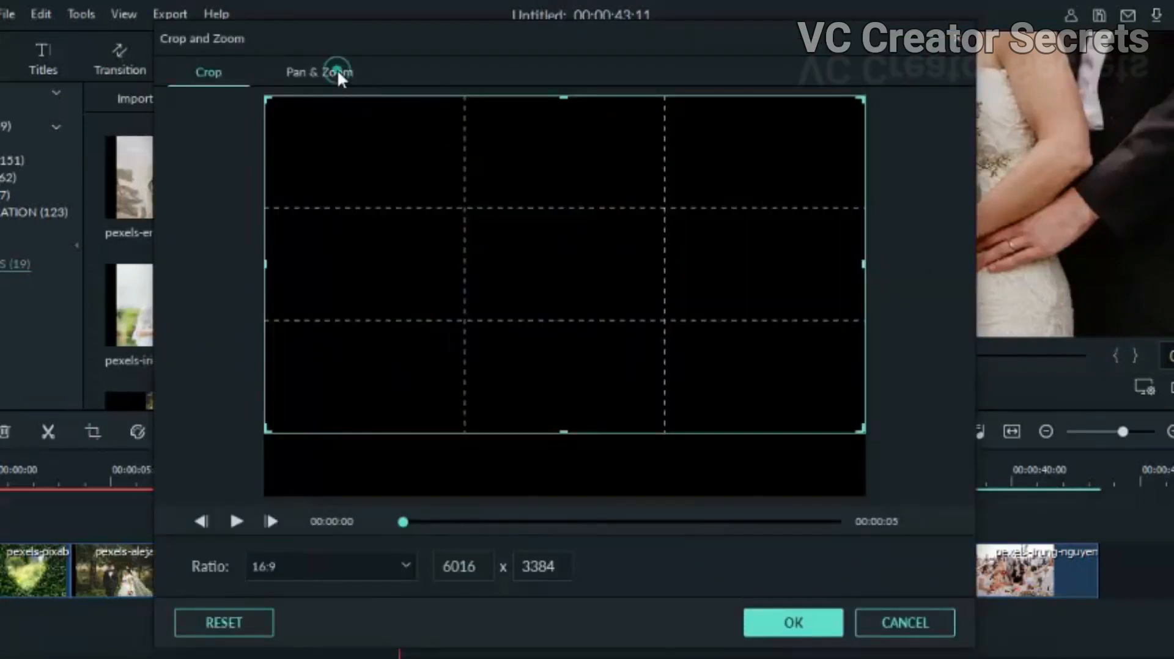
Apply a Pan & Zoom to the bouquet photo with a tighter end frame over the bouquet.
left_click(319, 72)
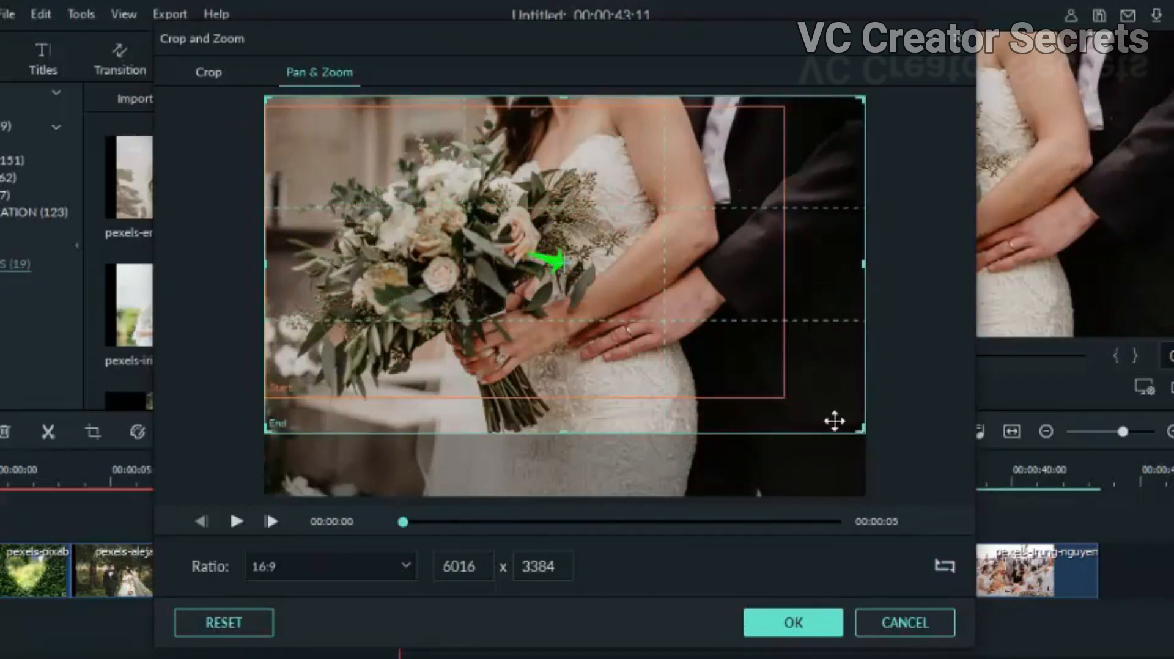
left_click_drag(865, 429, 837, 412)
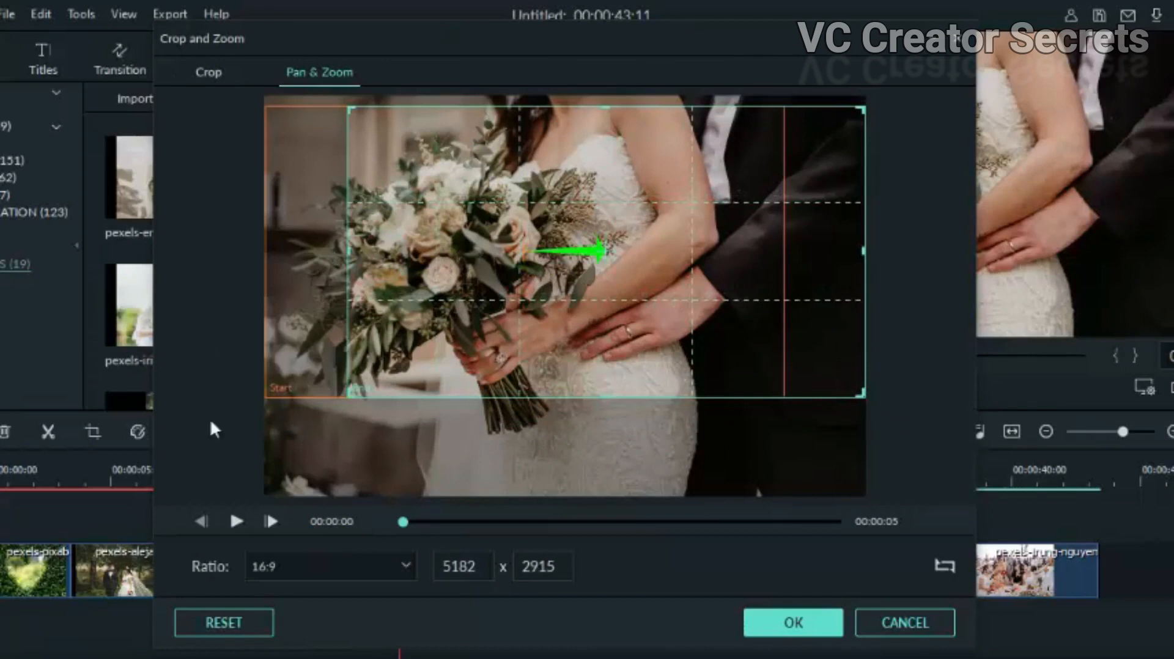
left_click(236, 521)
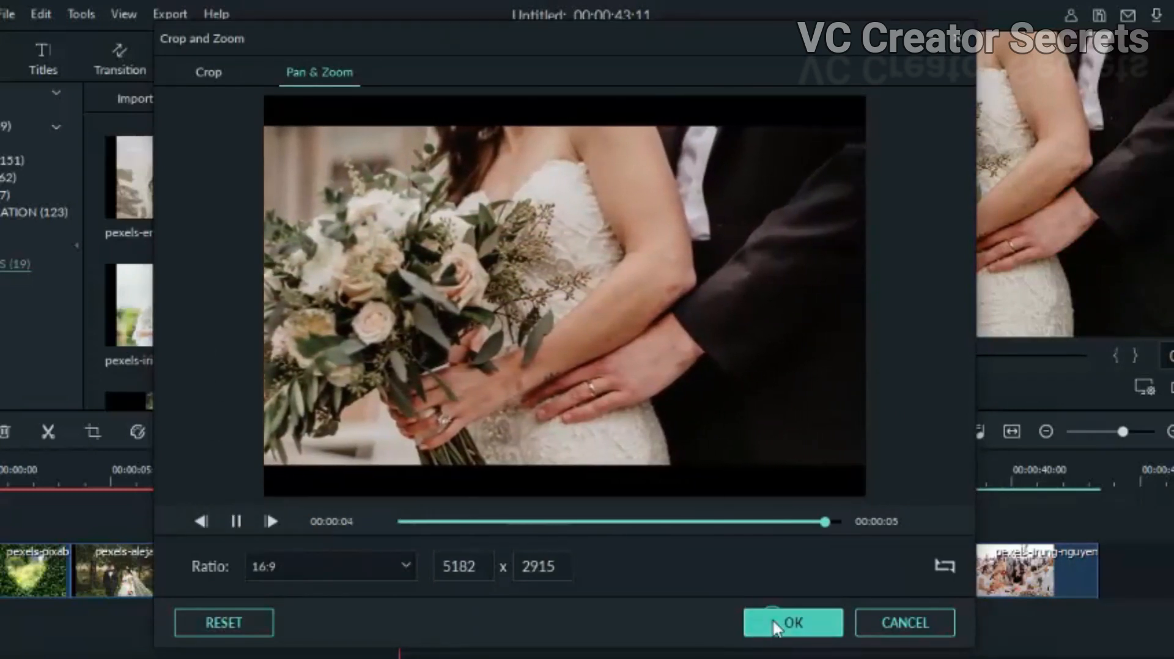
left_click(792, 622)
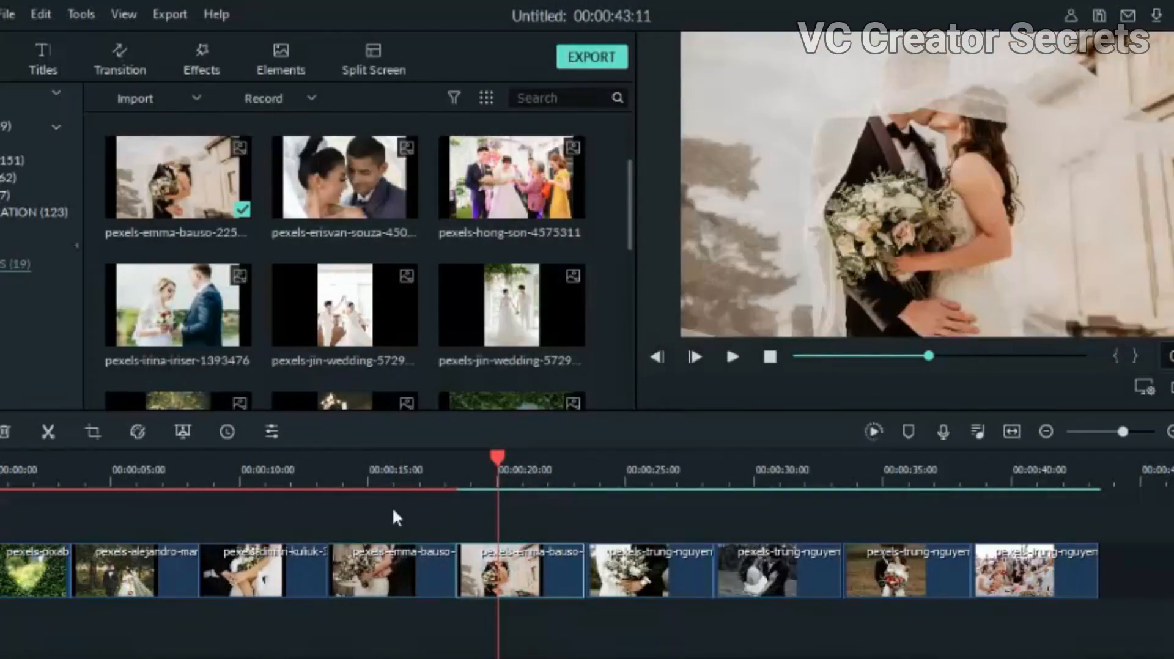
Apply a Pan & Zoom to the veiled kiss photo, moving from faces down to the bouquet.
left_click(91, 430)
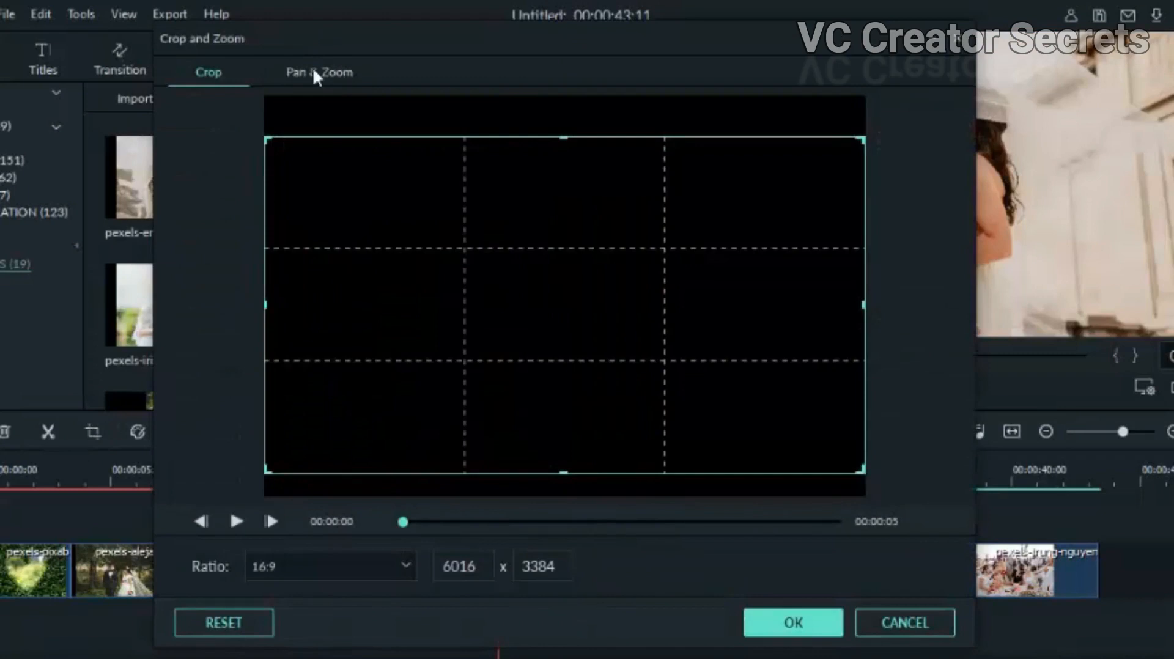
left_click(320, 72)
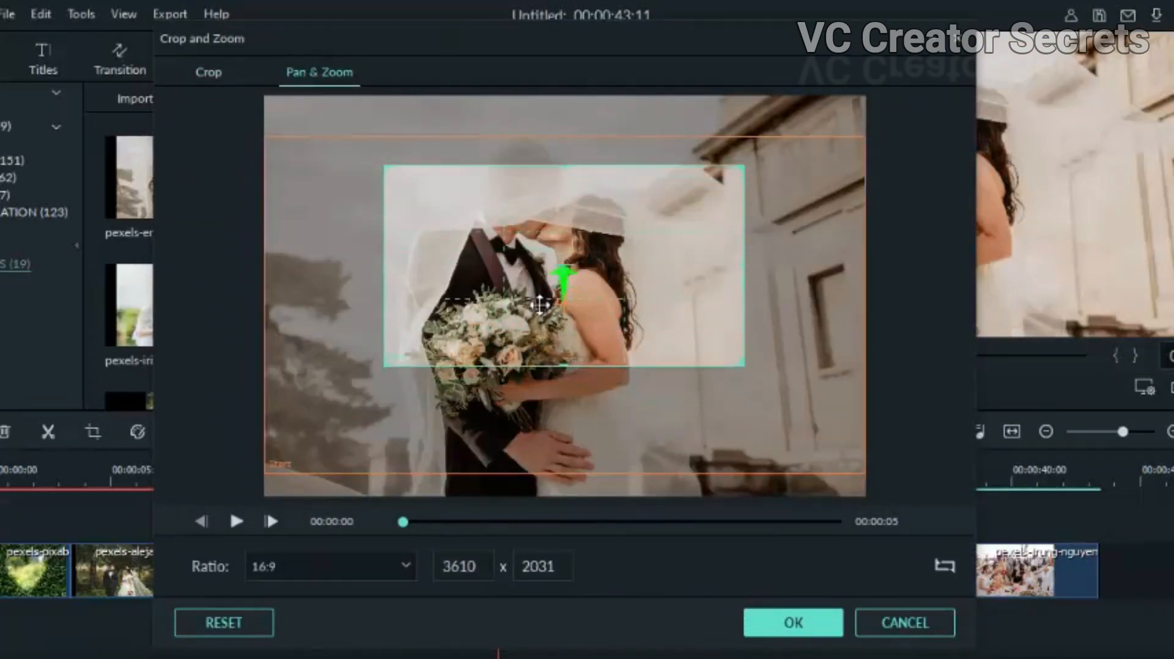
left_click_drag(539, 304, 510, 284)
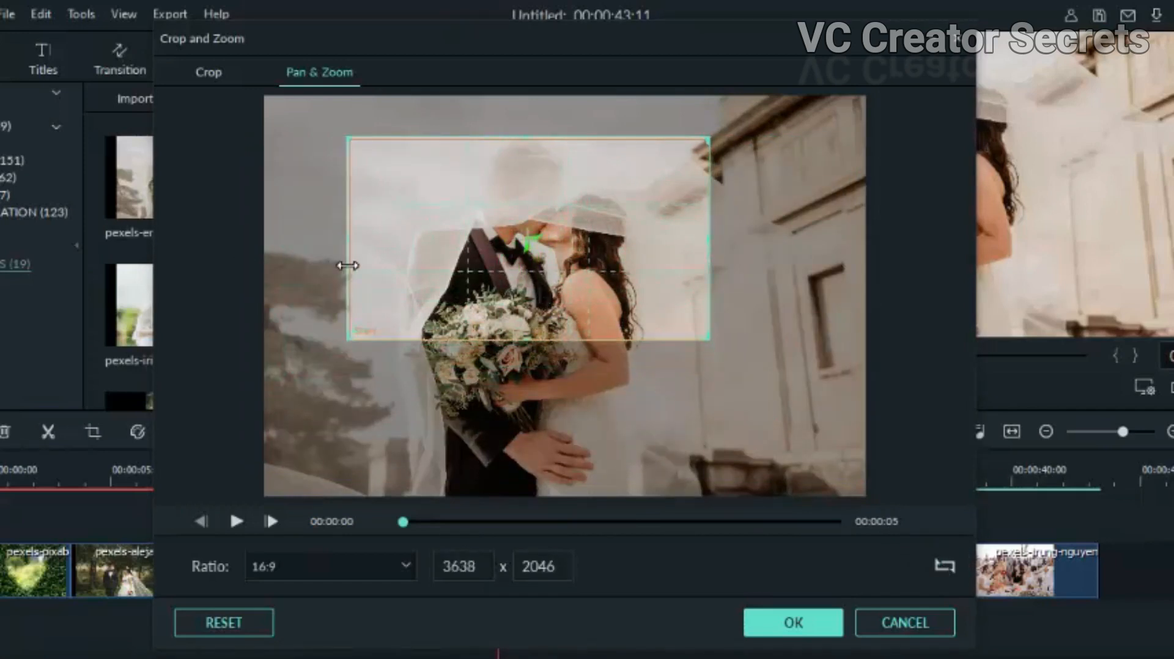
left_click_drag(528, 238, 527, 371)
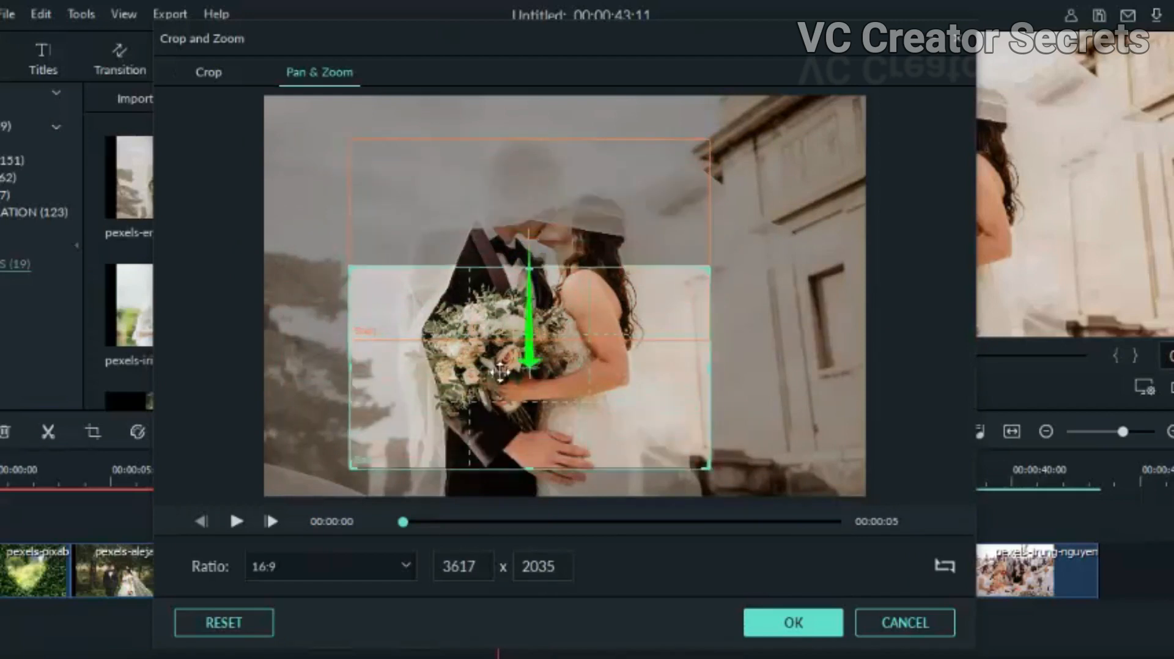
left_click_drag(500, 372, 414, 442)
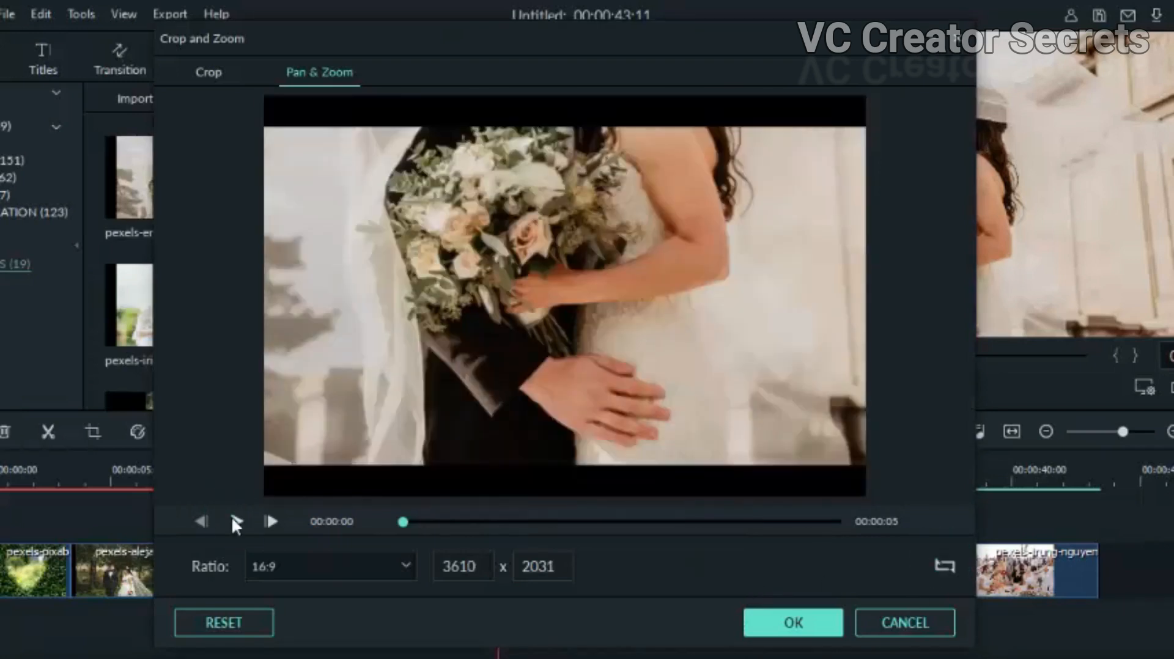
left_click(236, 520)
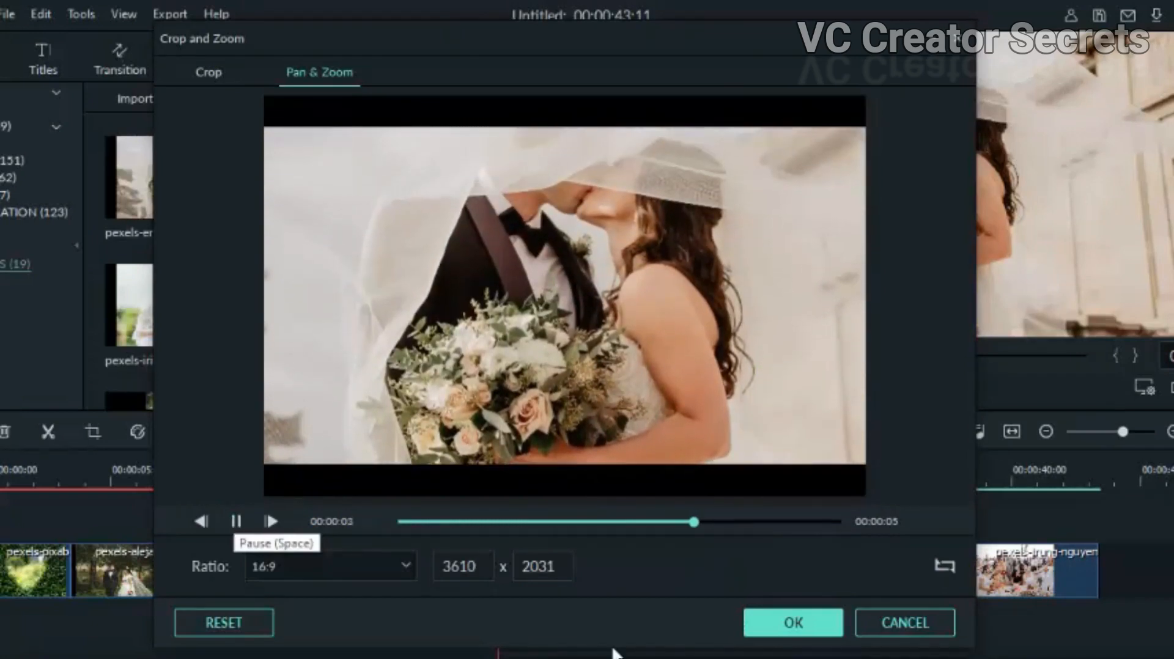
left_click(792, 622)
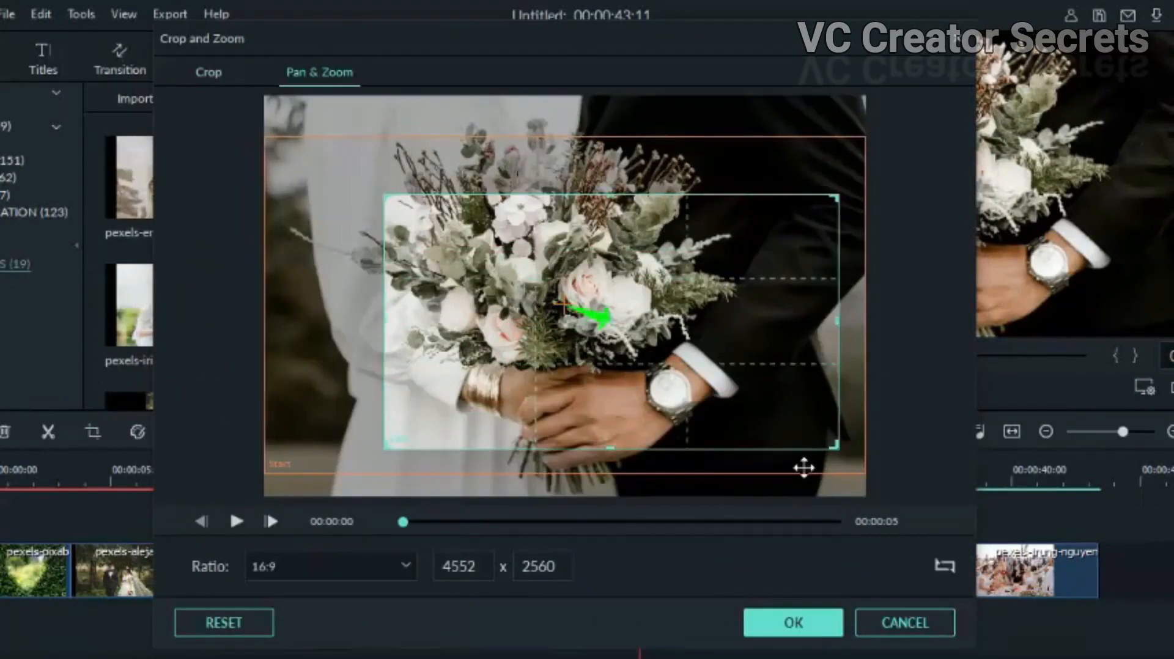
Apply previewed Pan & Zoom moves to the black-and-white kiss, orange bouquet and group photos.
left_click(791, 623)
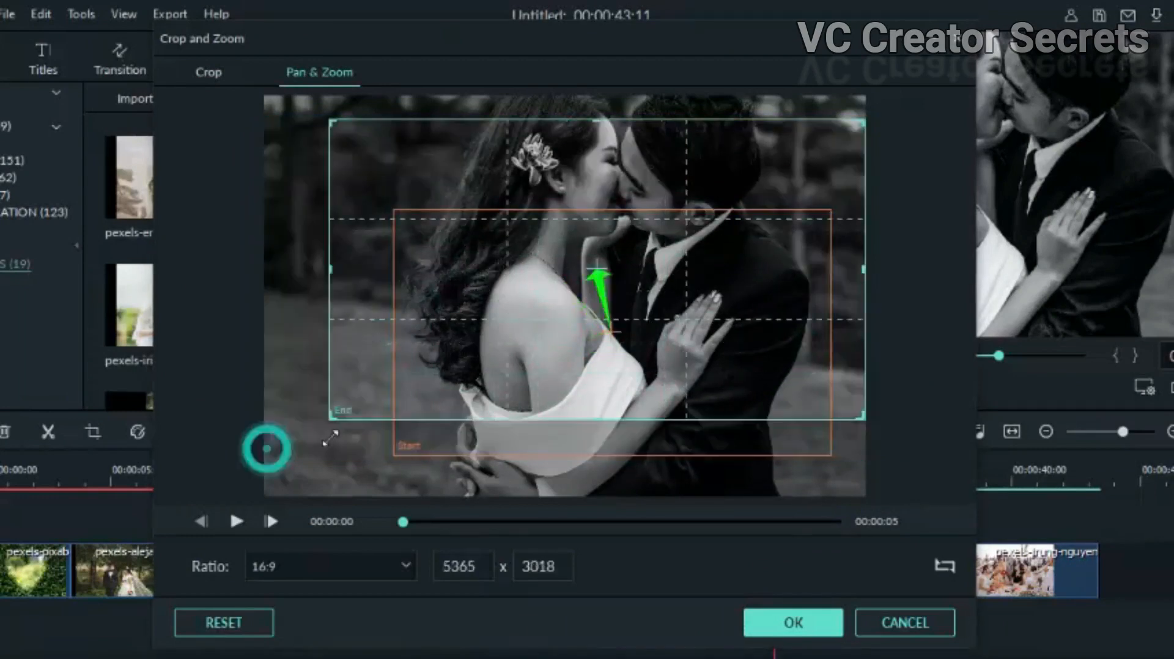
left_click(236, 522)
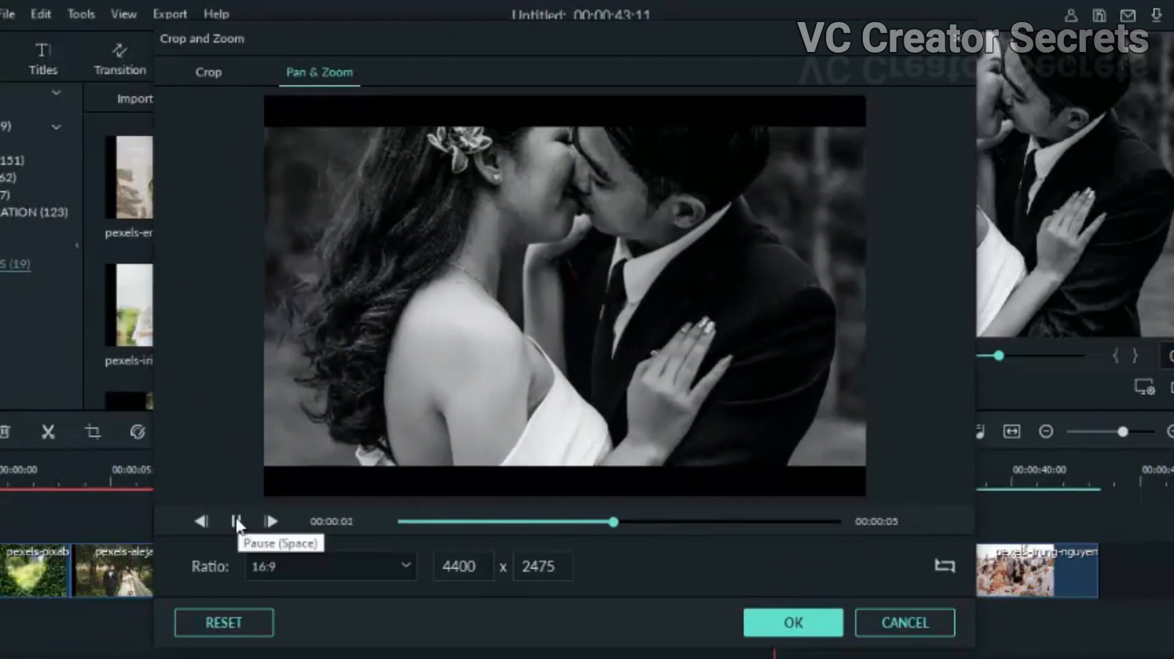
left_click(319, 72)
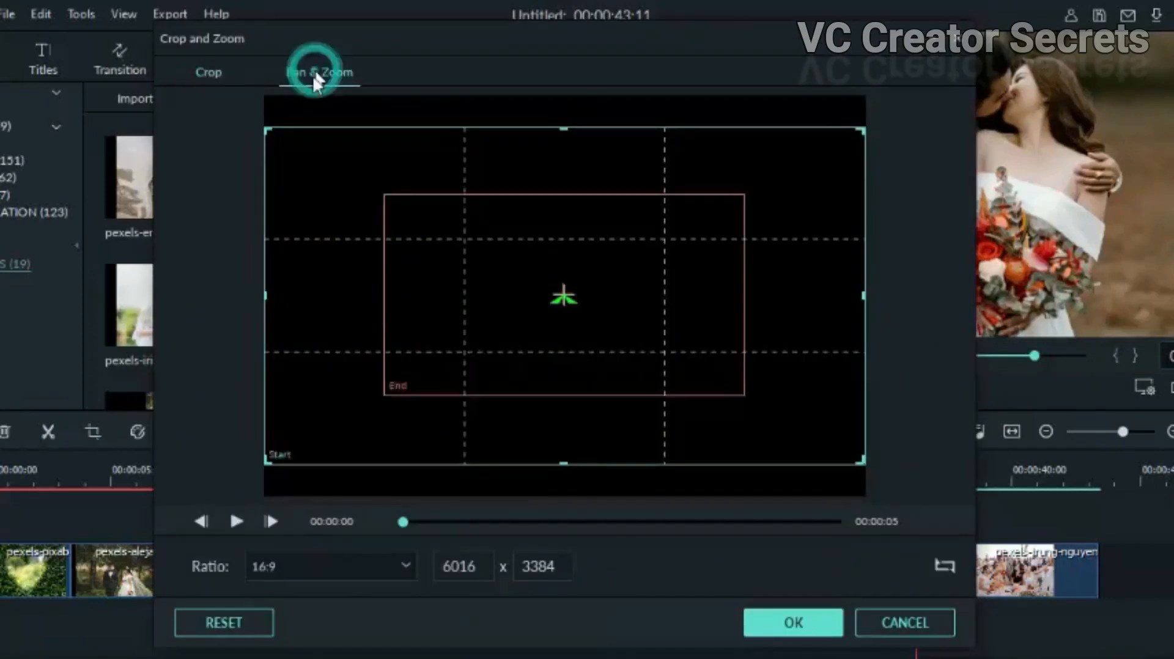
left_click(319, 72)
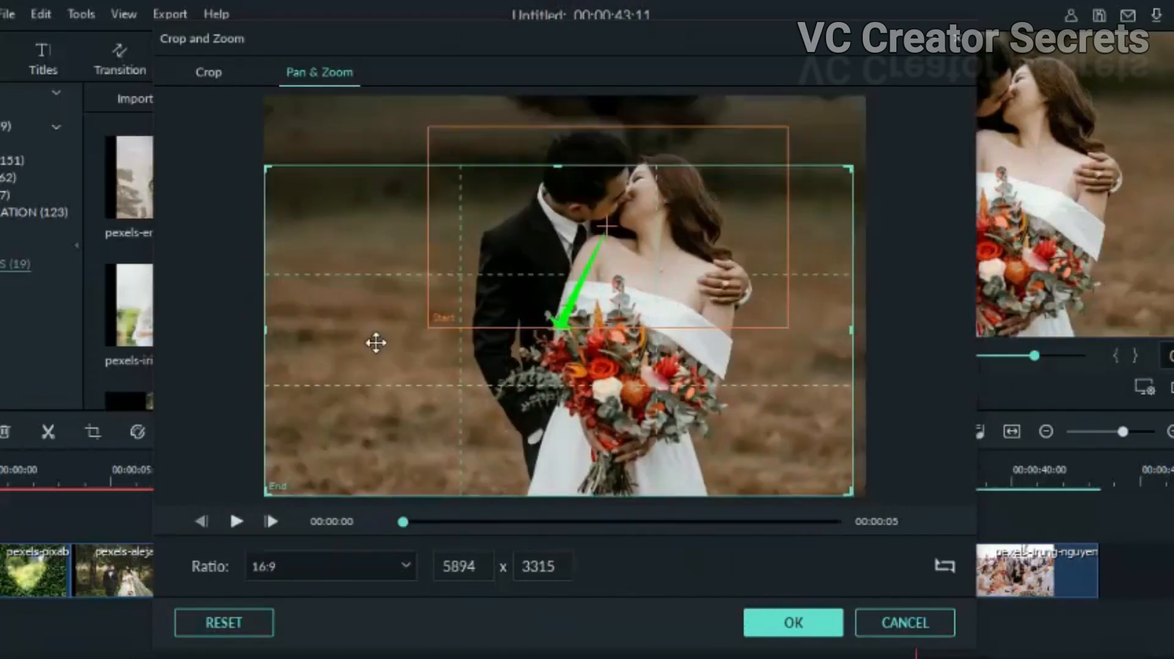
left_click(236, 522)
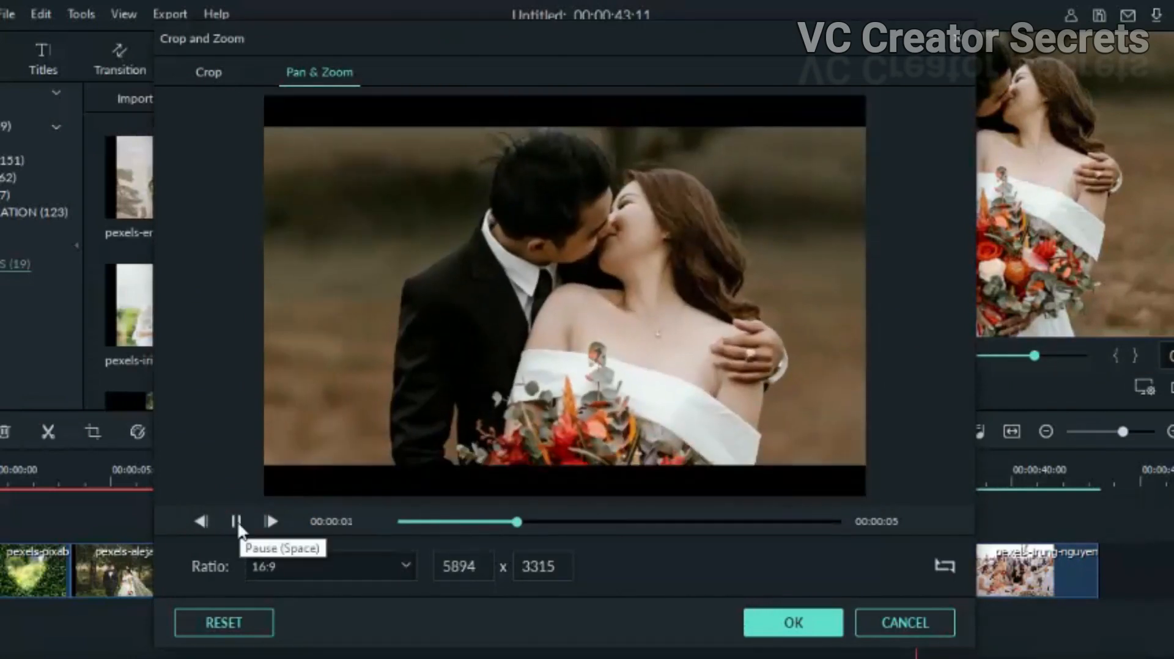
left_click(233, 520)
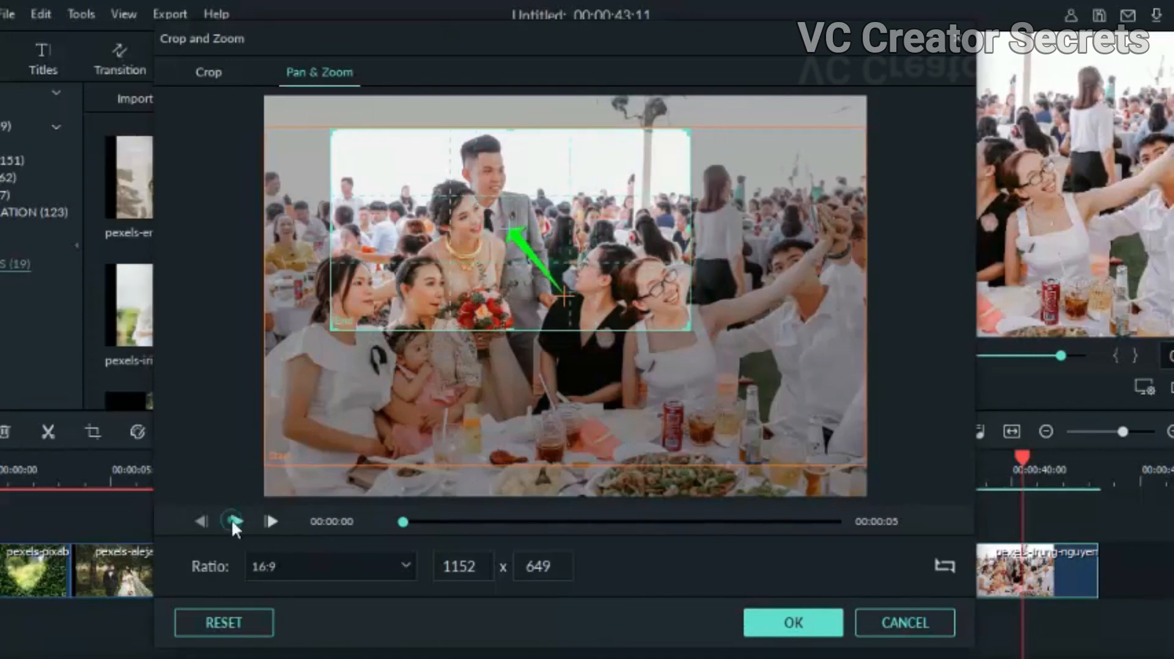
left_click(231, 521)
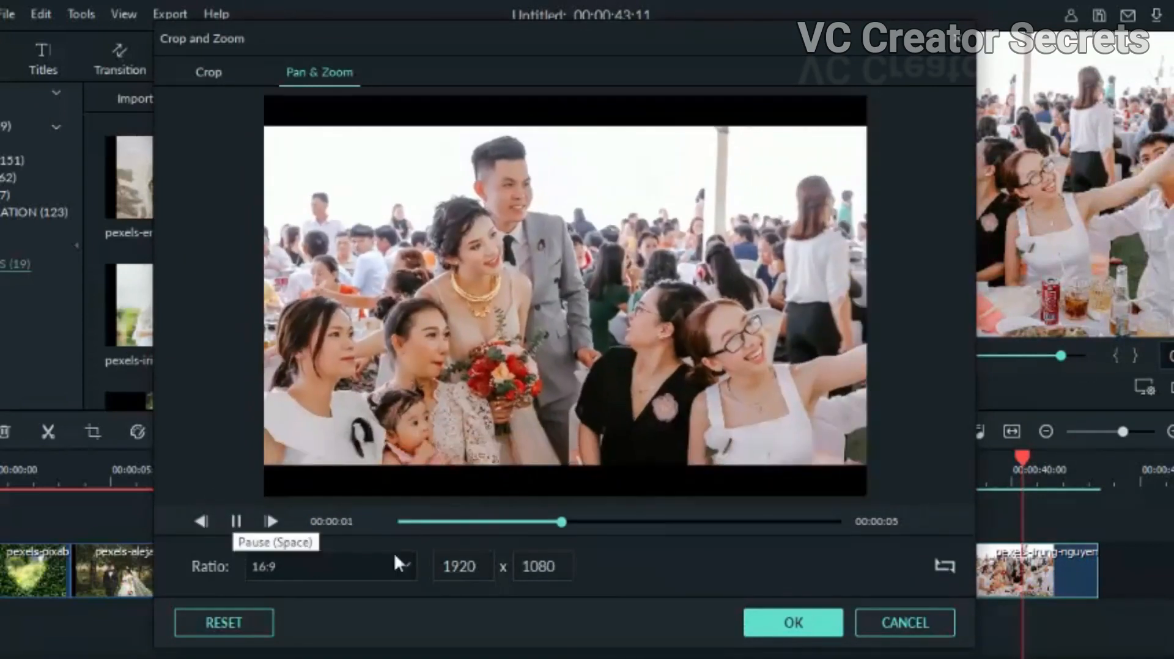
left_click(793, 622)
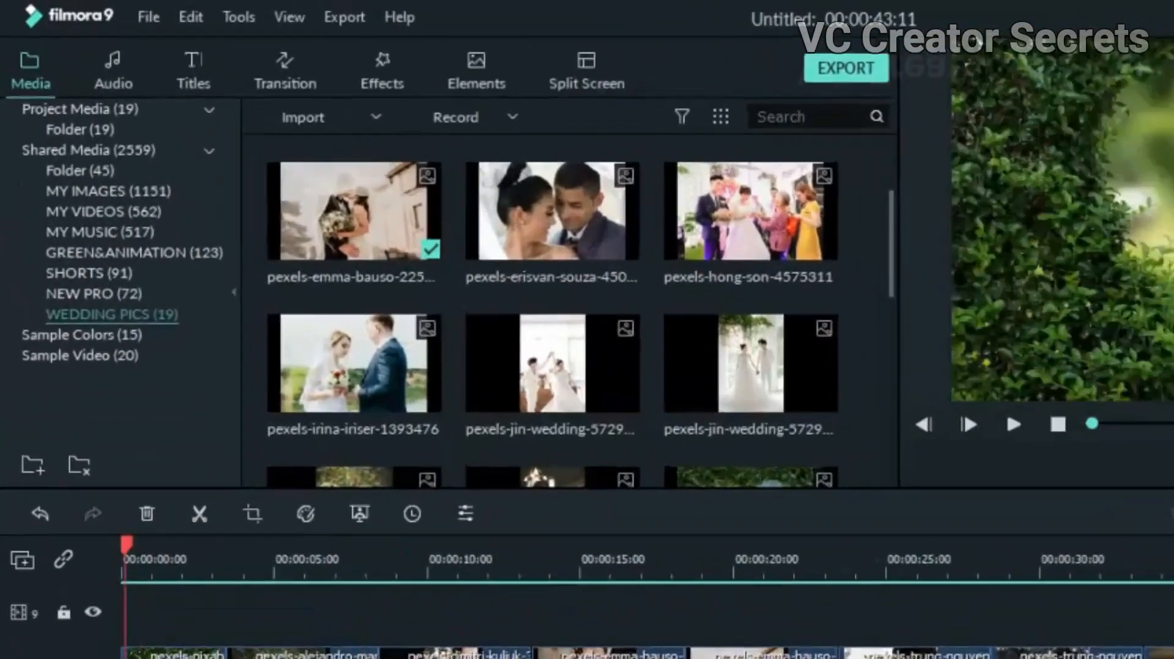
Add a transition such as Cross Roll 8 between the first photos and preview it.
left_click(284, 70)
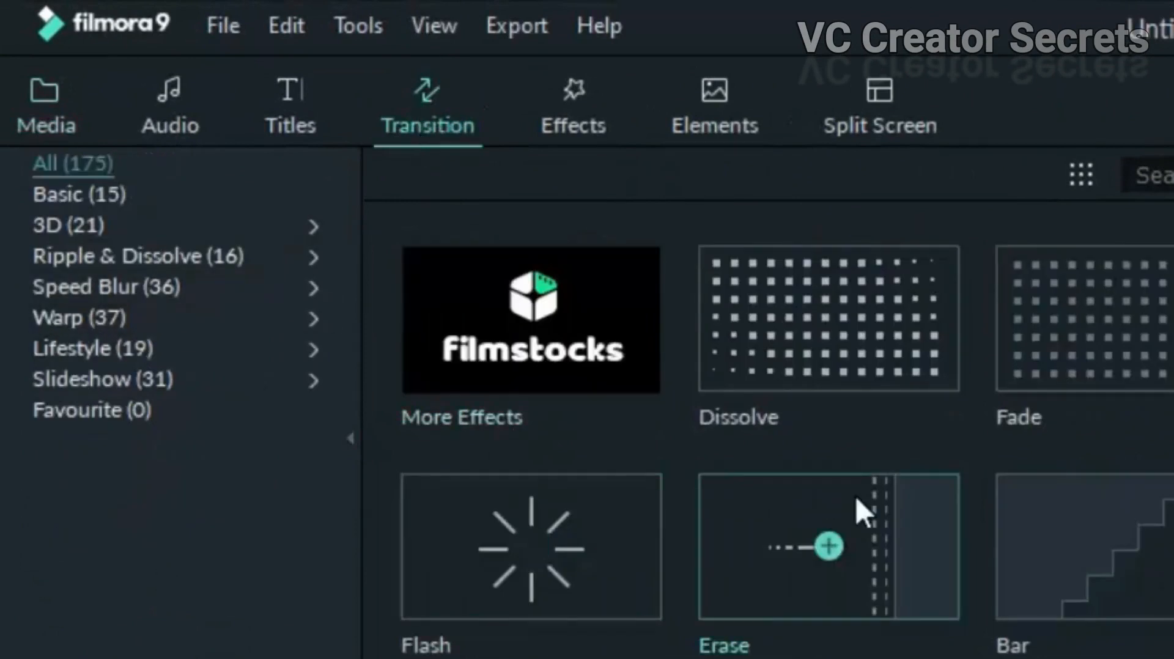
scroll("down", 3)
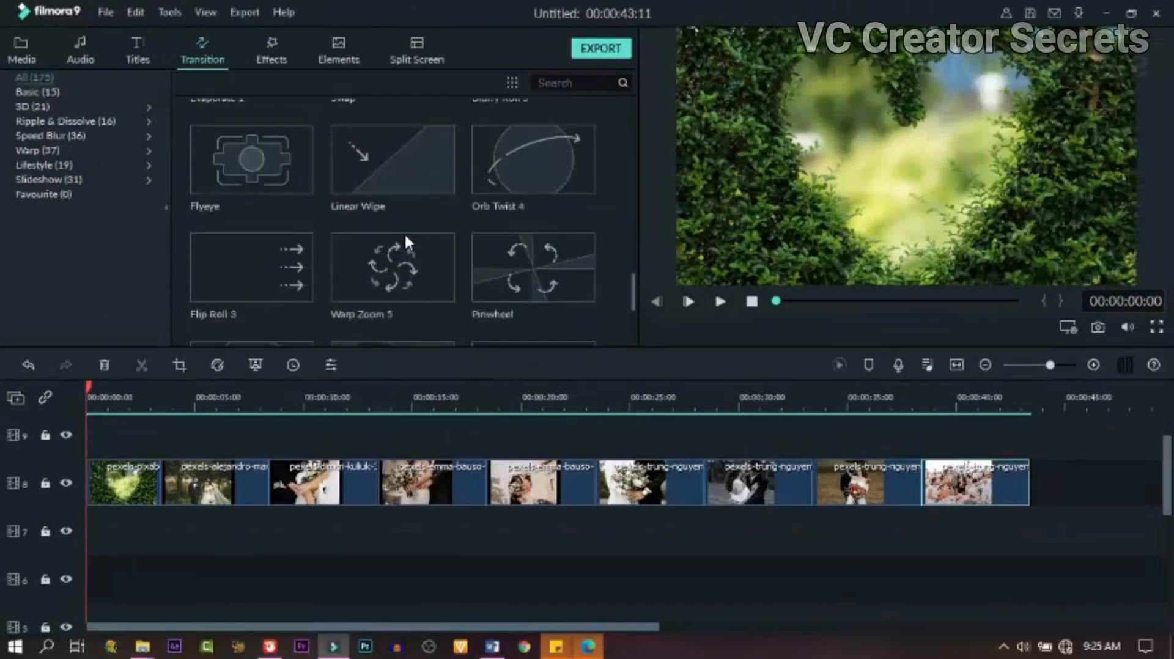
scroll("down", 3)
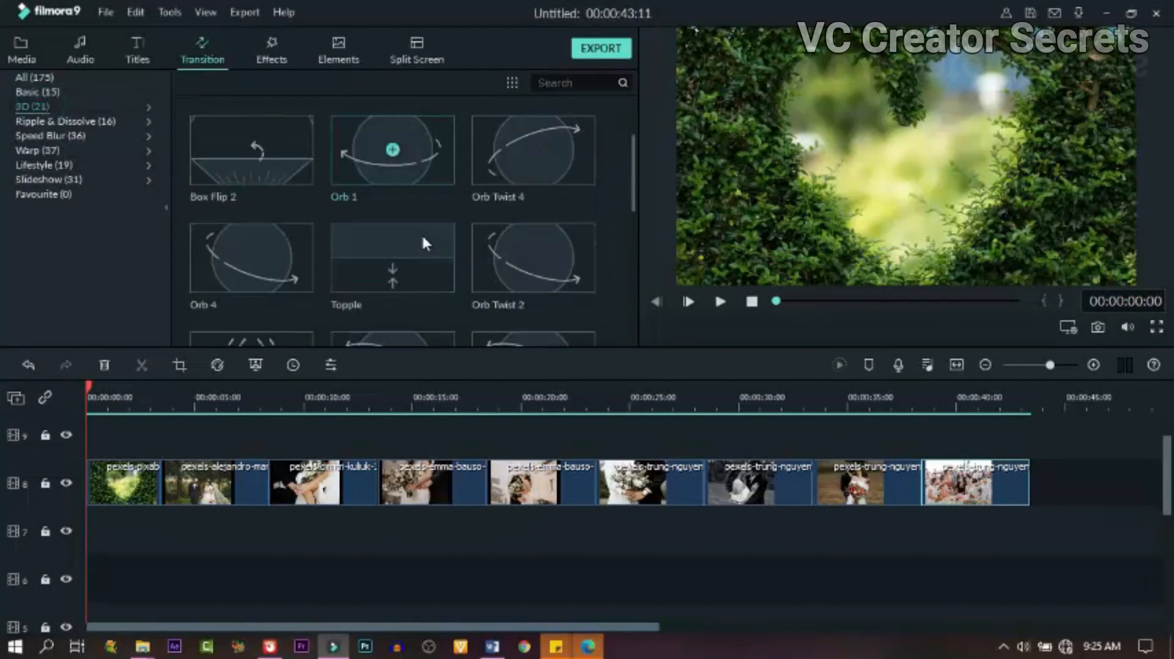
scroll("down", 3)
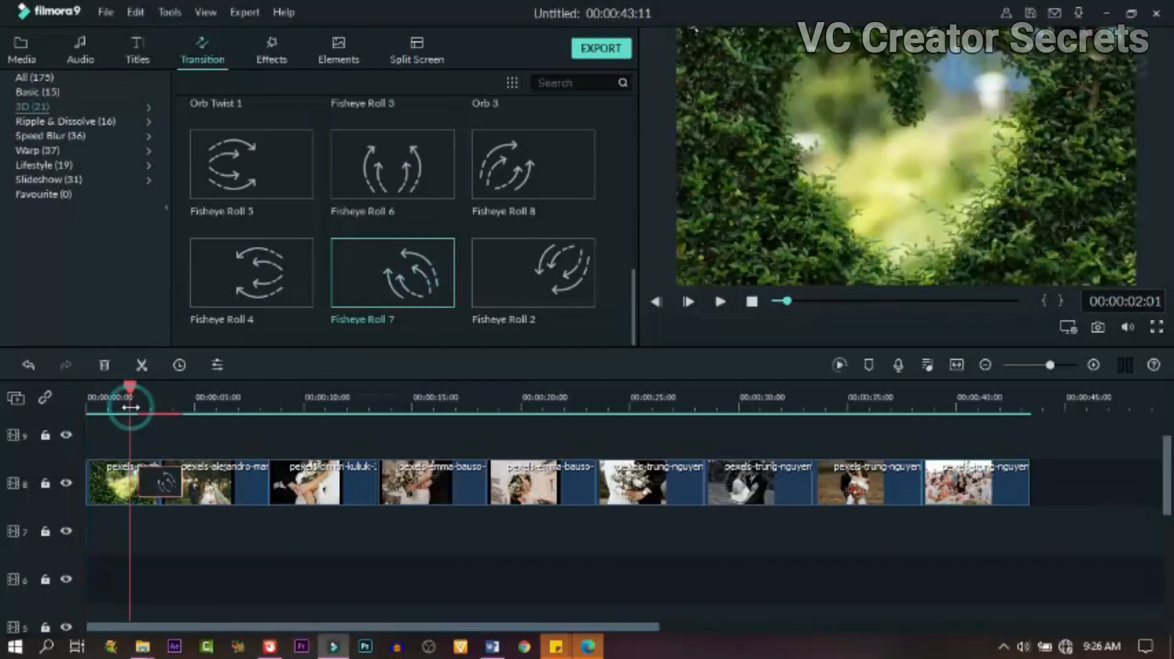
left_click(719, 301)
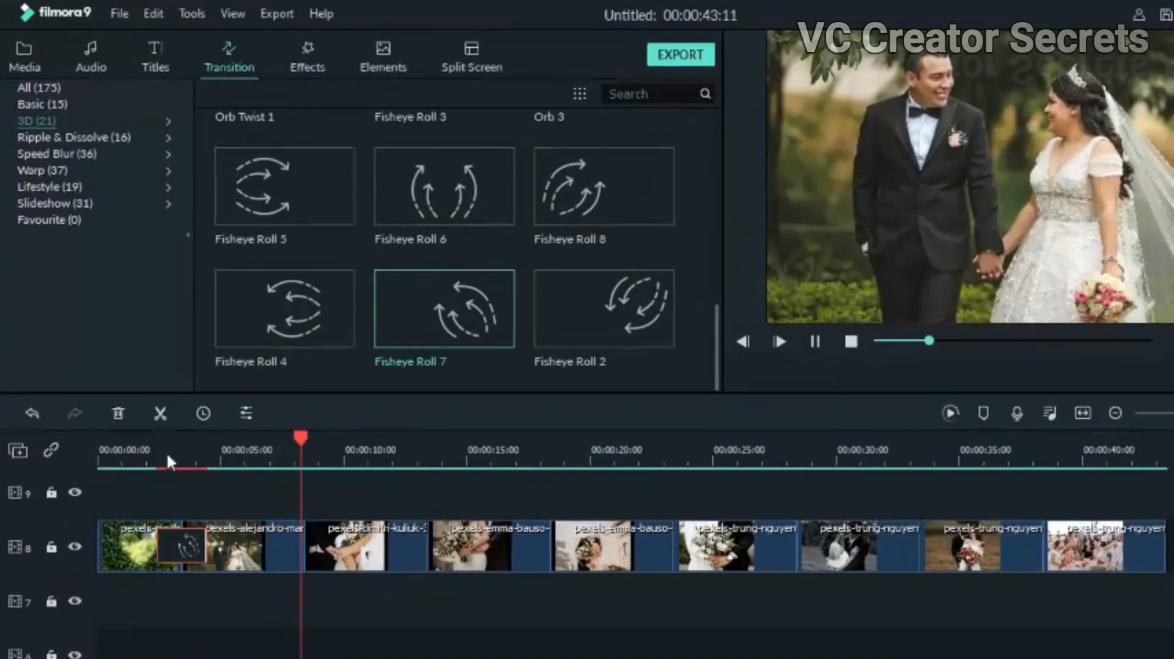
left_click(113, 450)
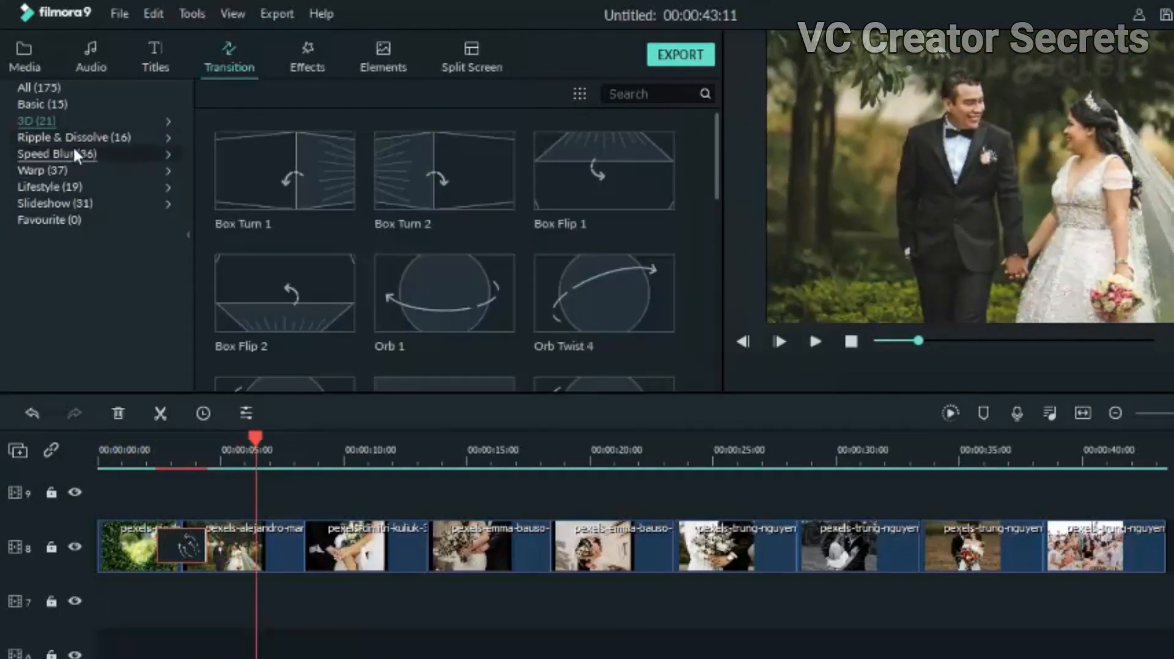
Browse Speed Blur transitions and add Kaleidoscope after the third photo.
left_click(48, 154)
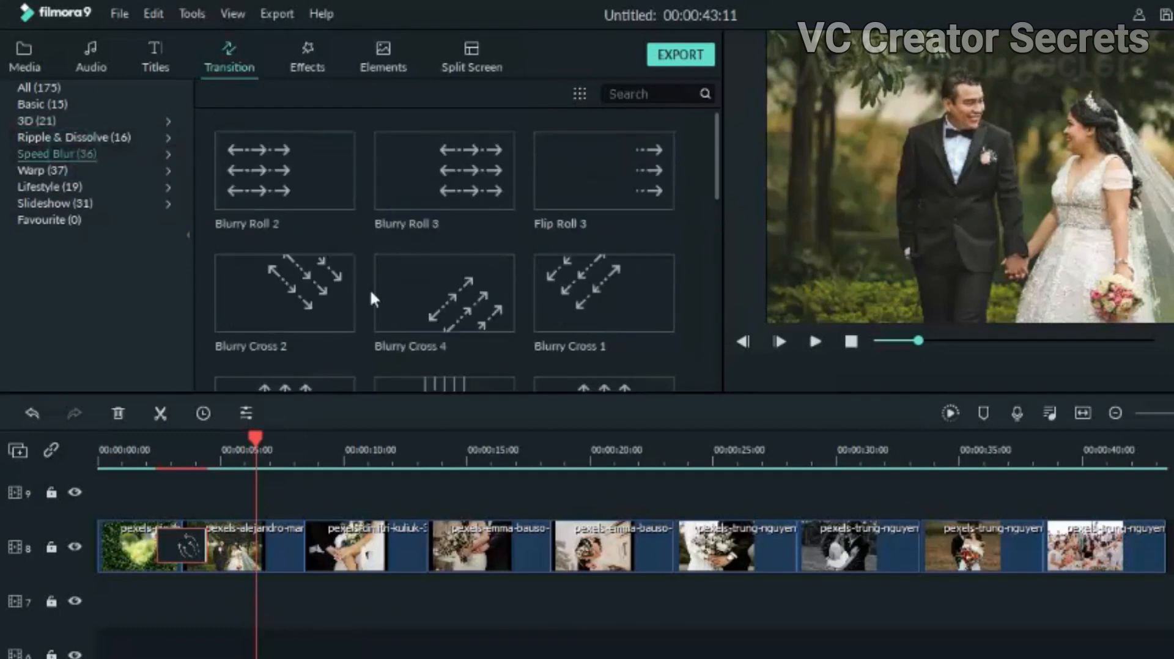
scroll("down", 3)
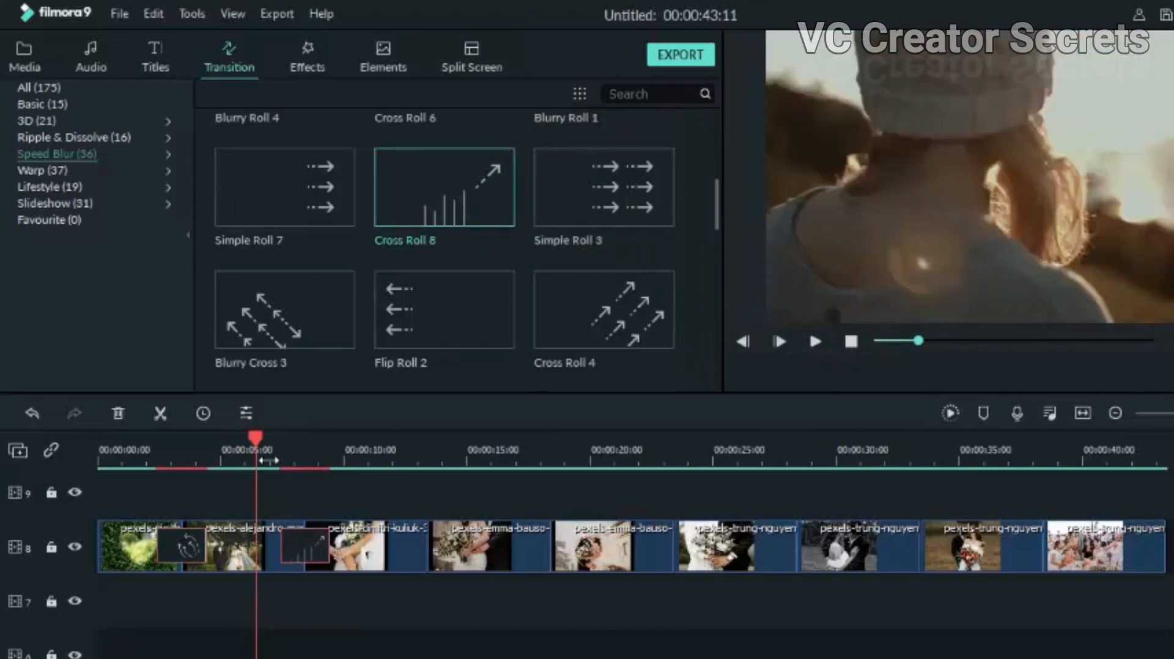
left_click(779, 342)
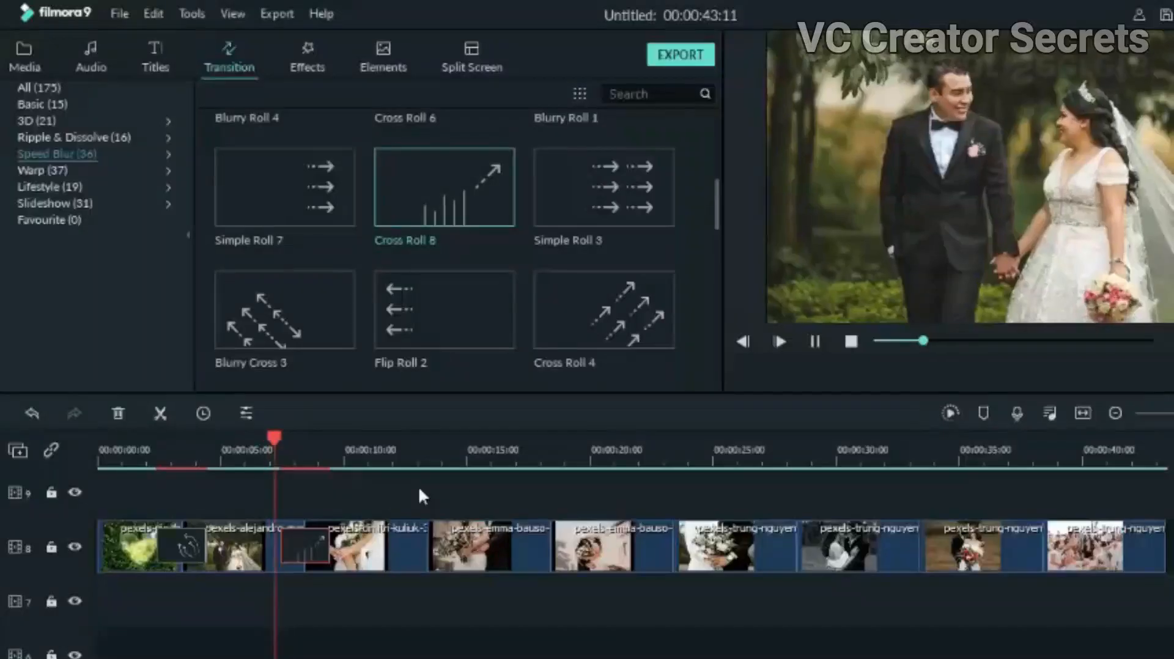
left_click(72, 137)
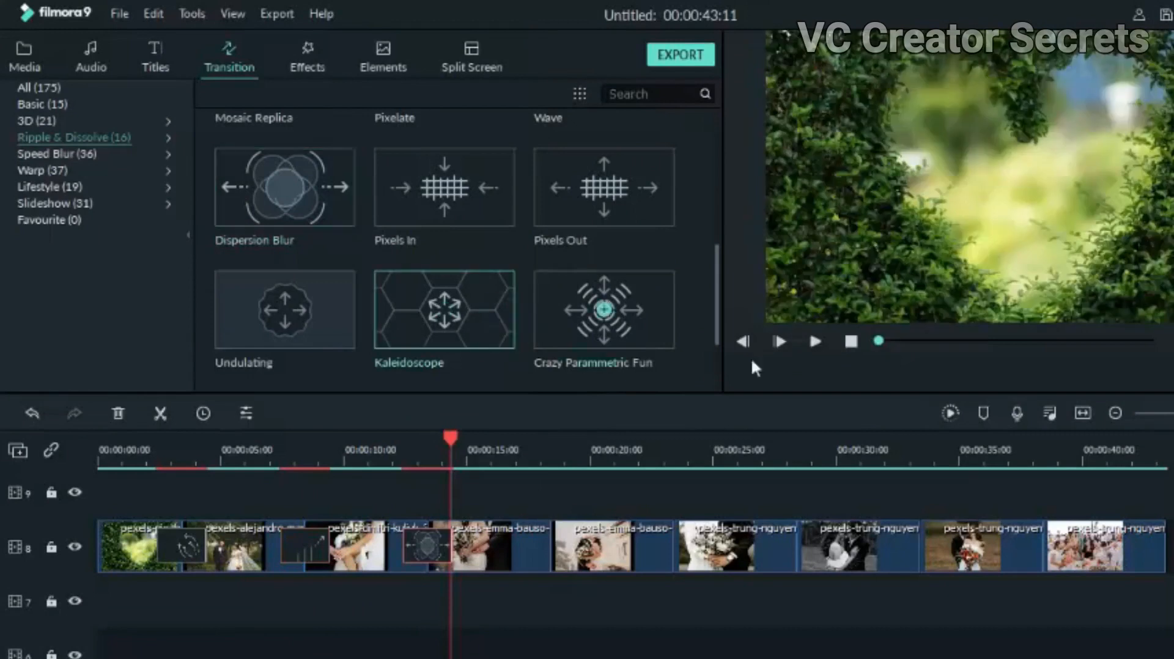
Add Warp transitions at the remaining junctions and play the slideshow from the start.
left_click(33, 170)
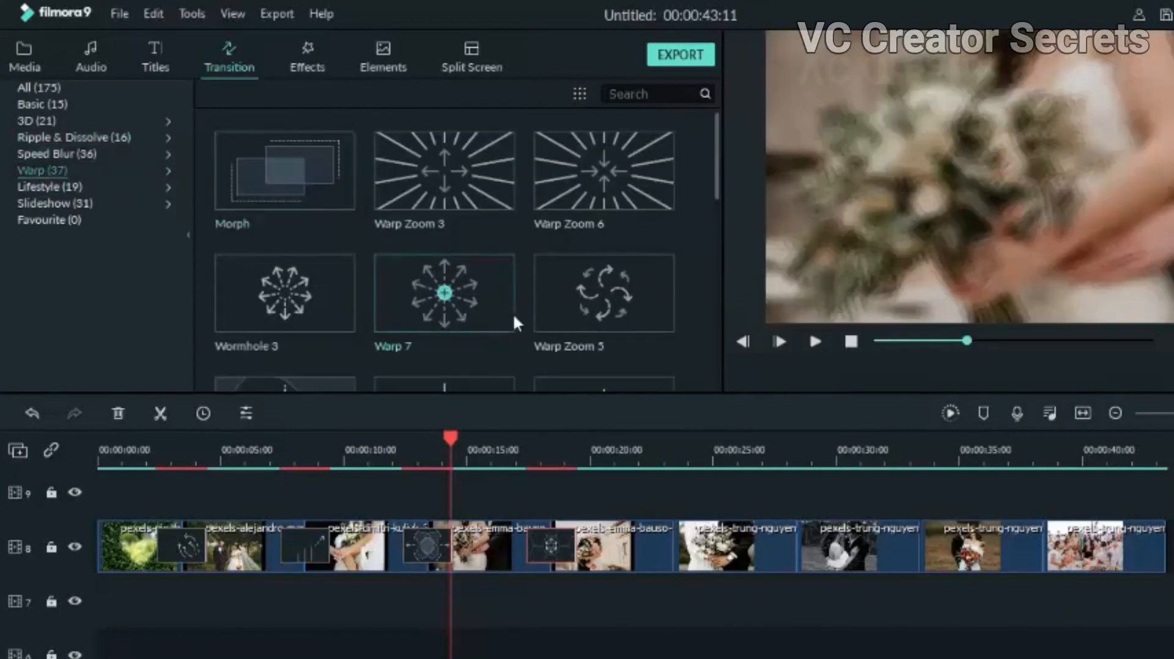
scroll("down", 3)
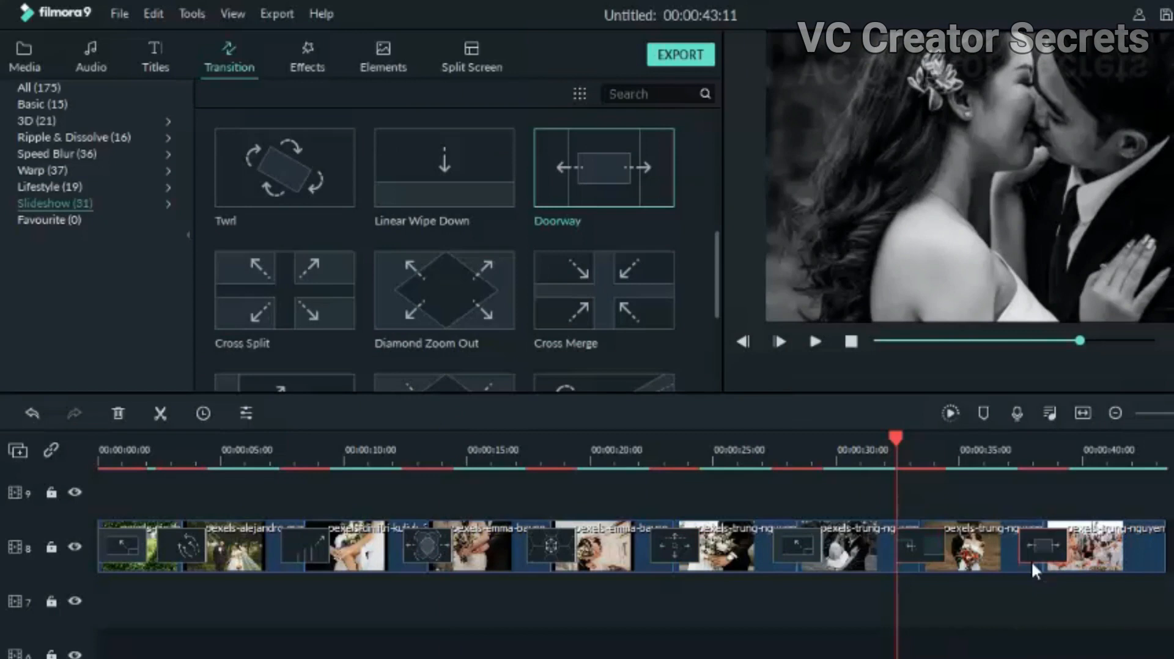
left_click(593, 457)
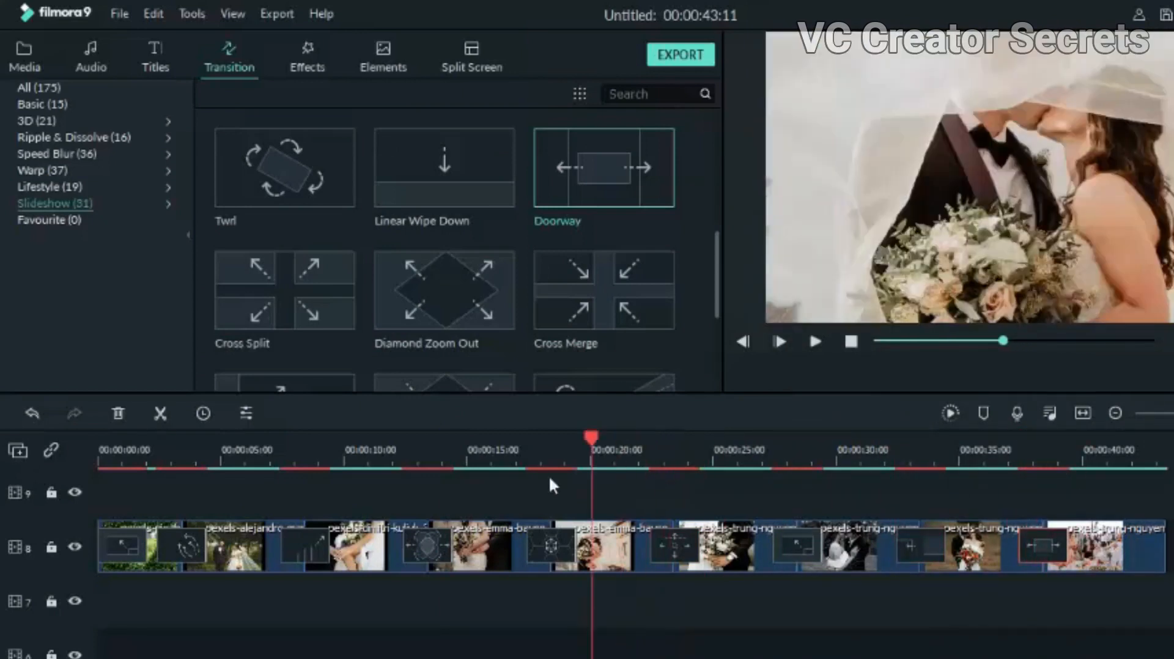
left_click(814, 342)
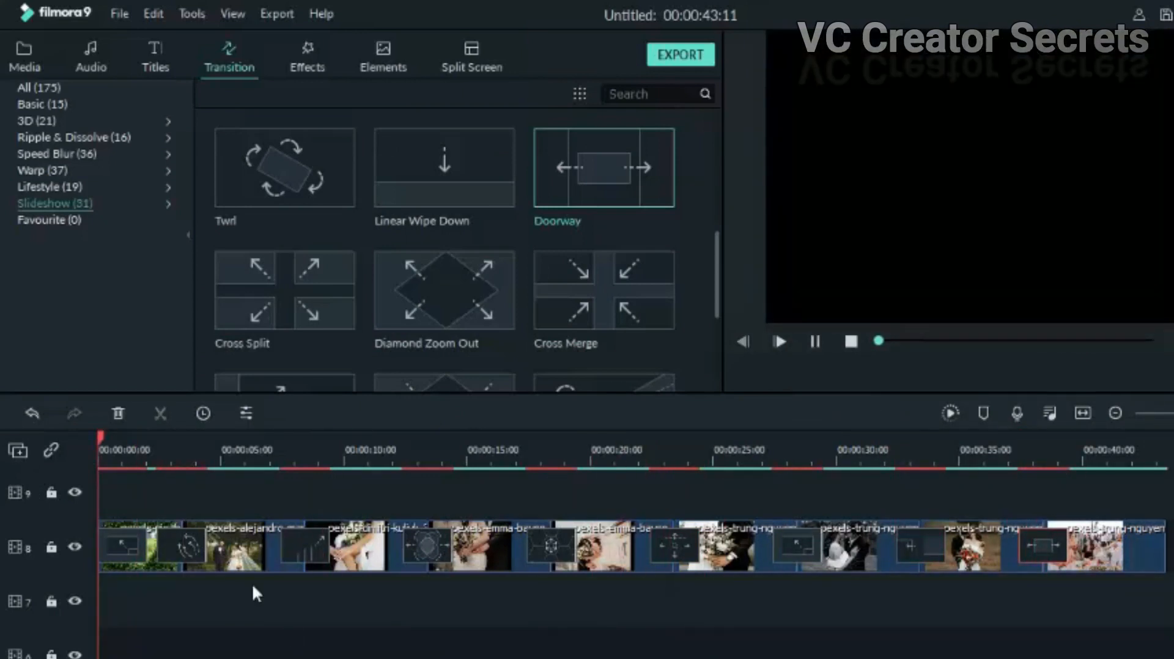
left_click(949, 413)
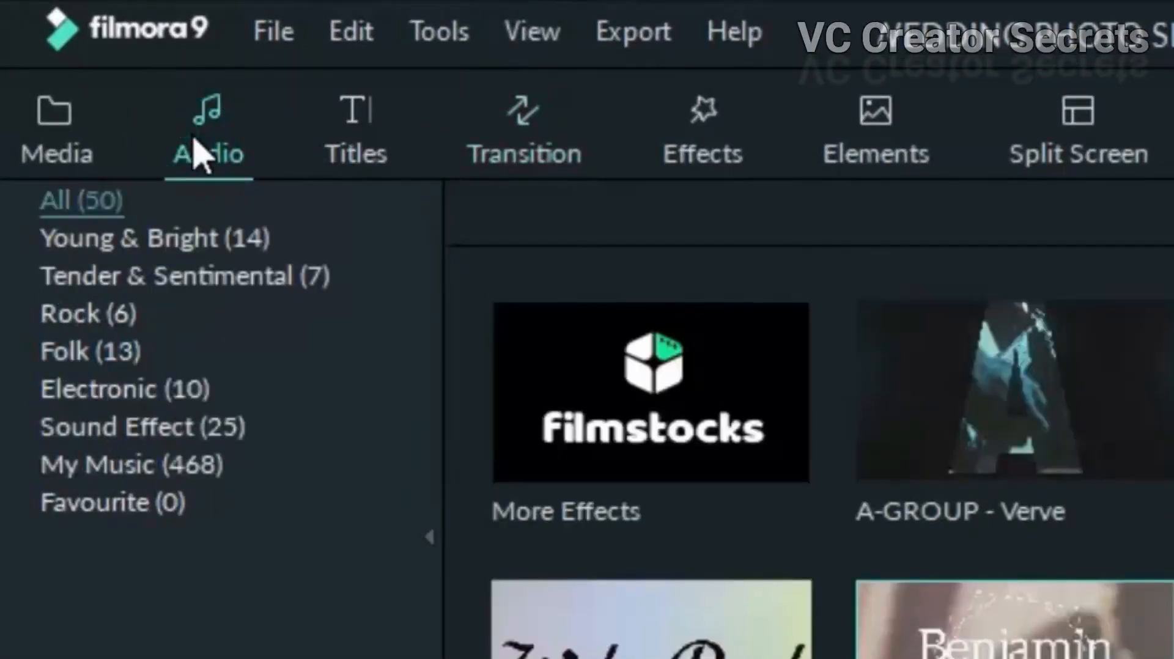
Search the audio library for 'AIR' whoosh sound effects.
left_click(131, 463)
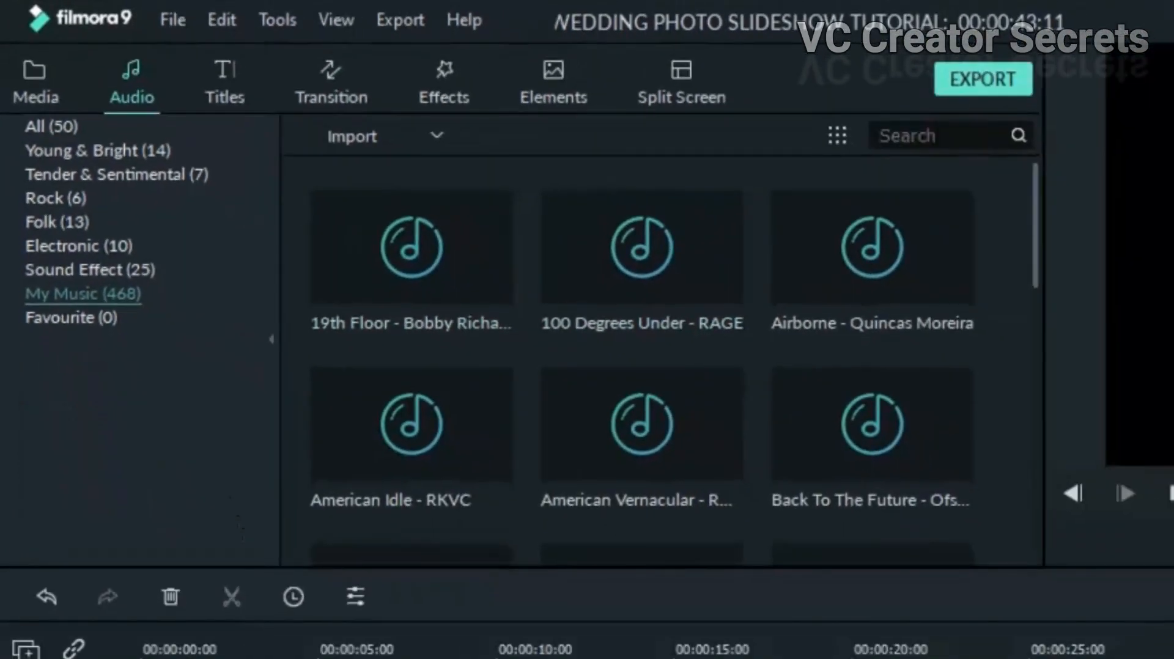
type("AIR")
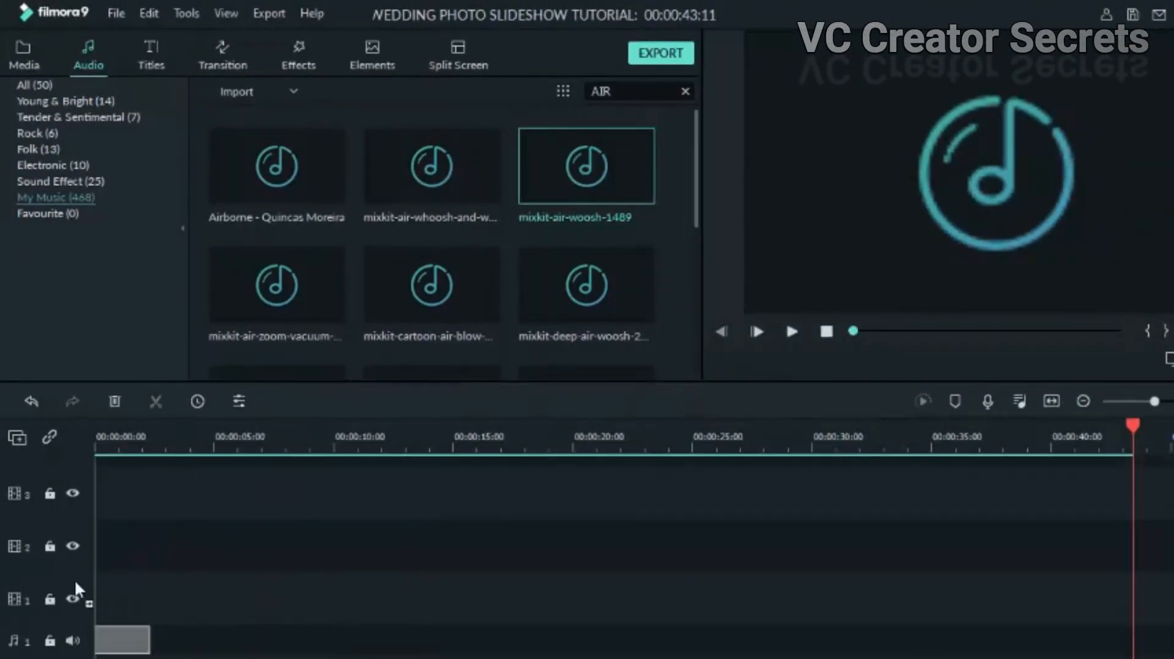
mouse_move(101, 516)
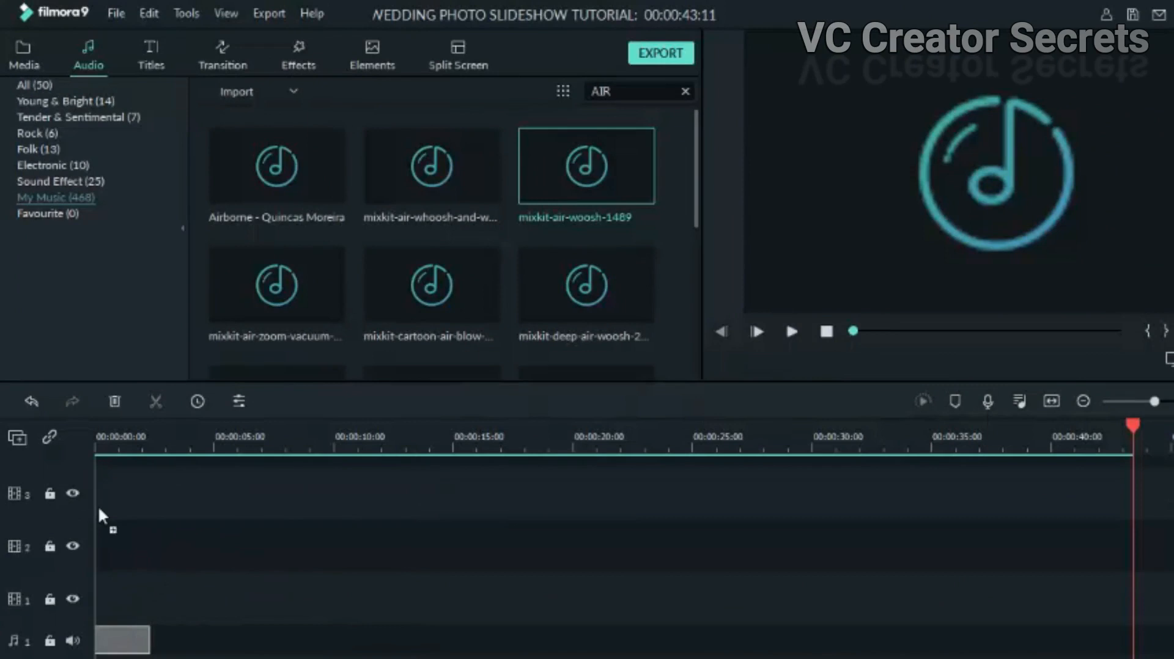
Place mixkit air whoosh clips on the music track under the first and later transitions.
left_click_drag(587, 166, 139, 587)
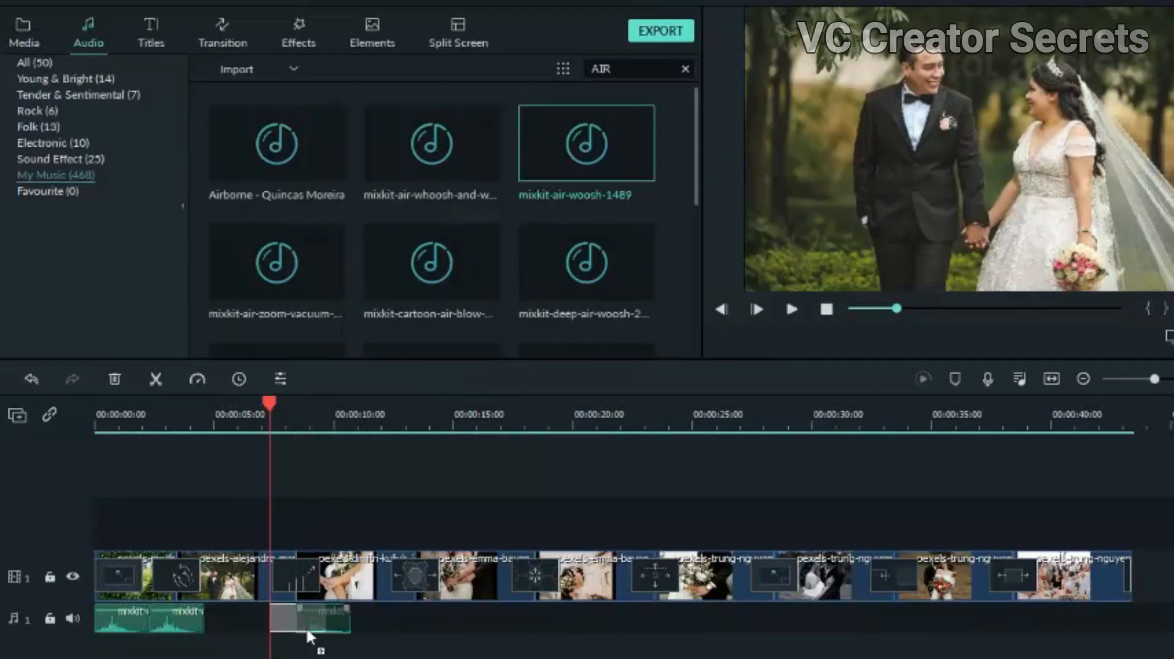
mouse_move(352, 643)
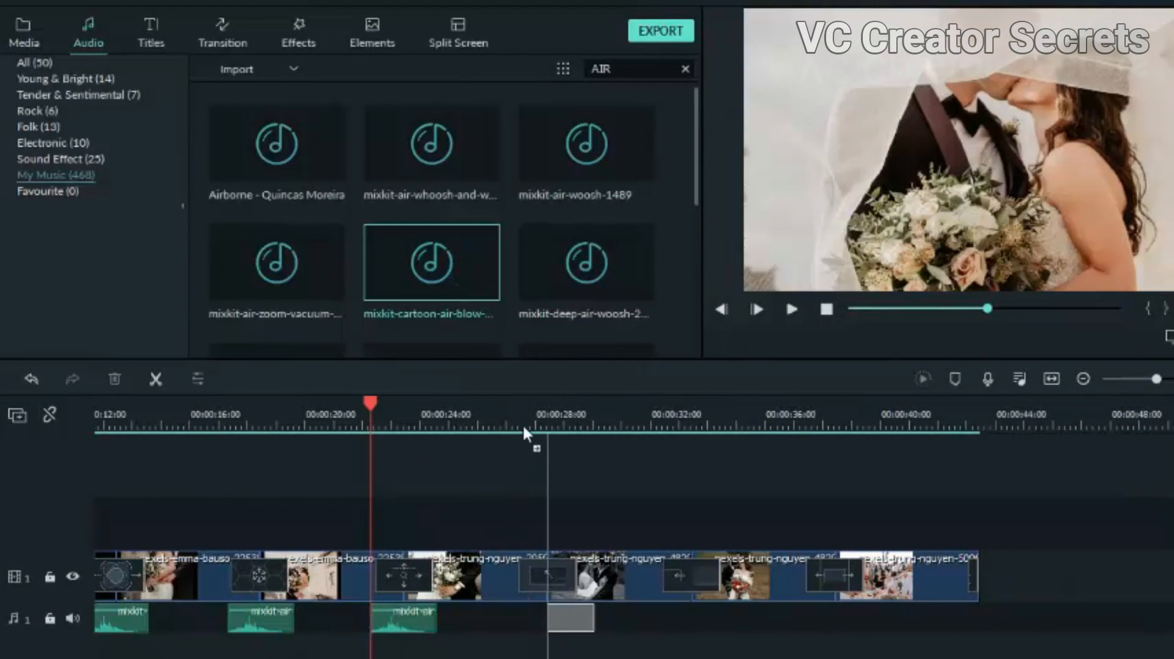
left_click(655, 414)
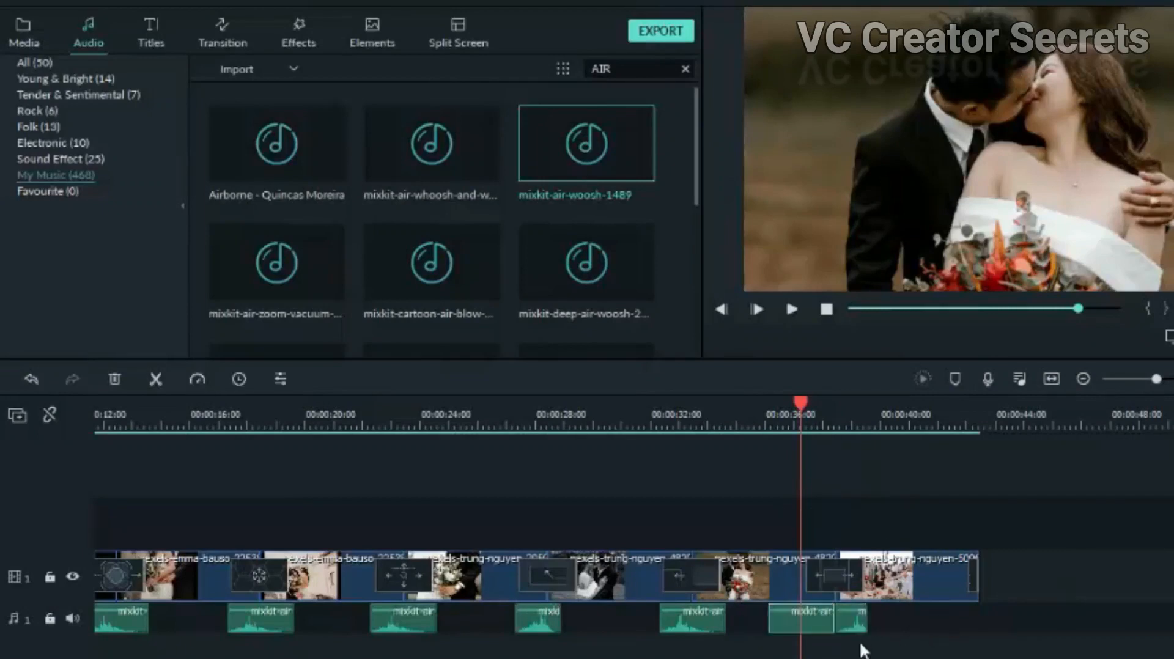
left_click(831, 614)
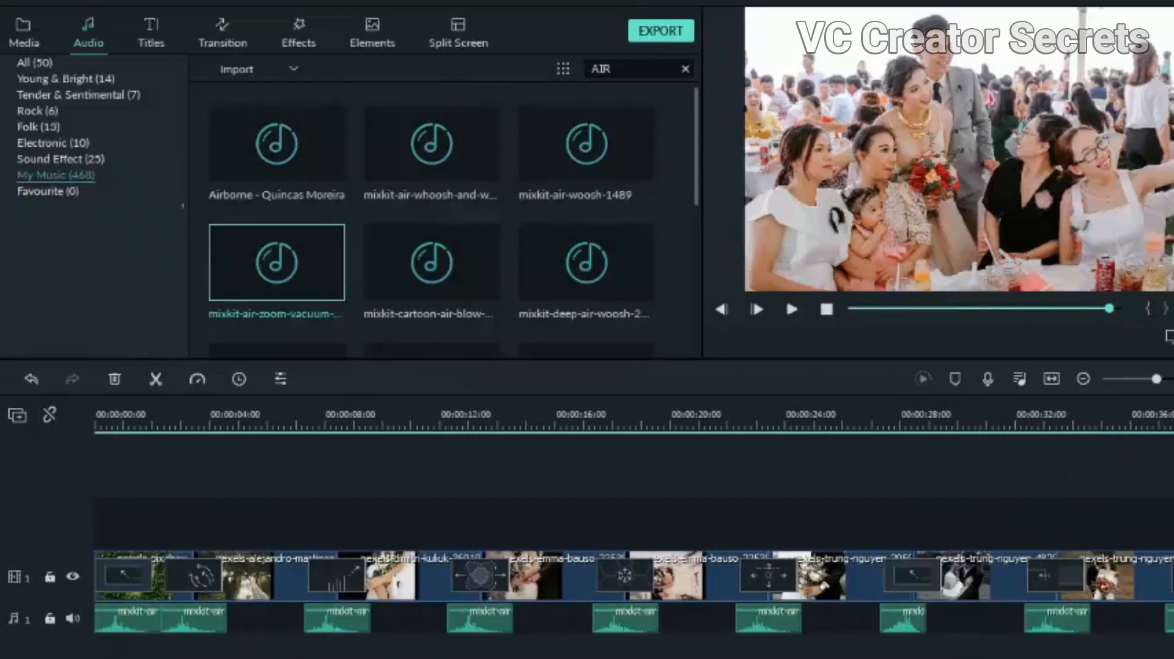
Open a whoosh clip's audio settings and fine-tune its Volume slider.
left_click(791, 309)
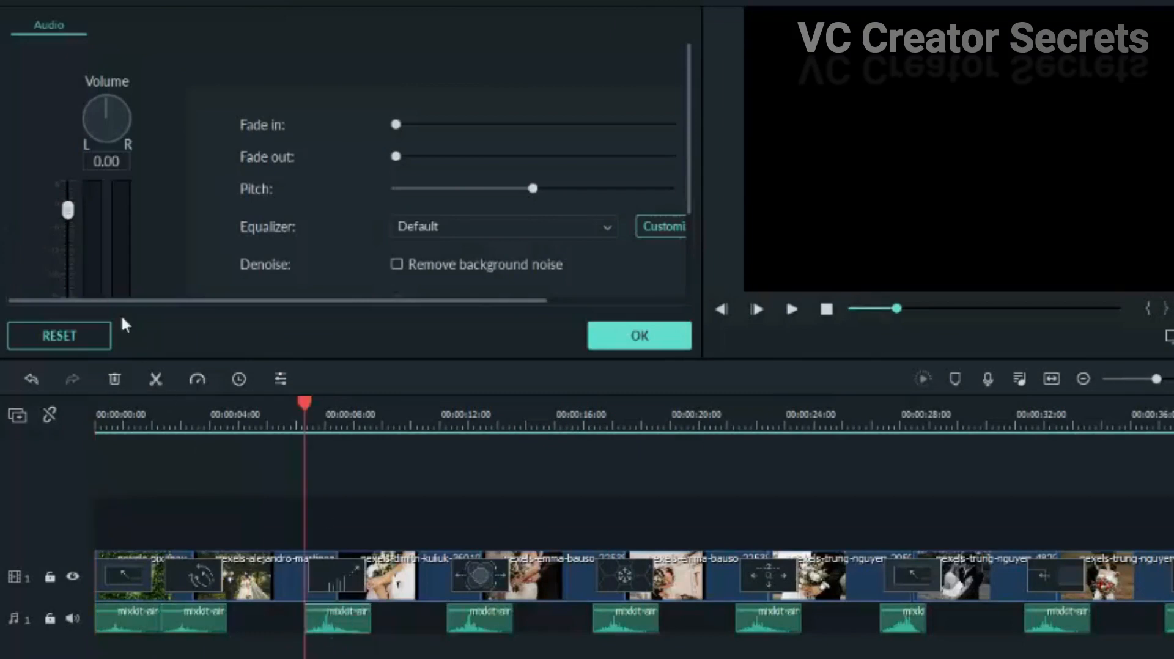
left_click_drag(66, 208, 66, 229)
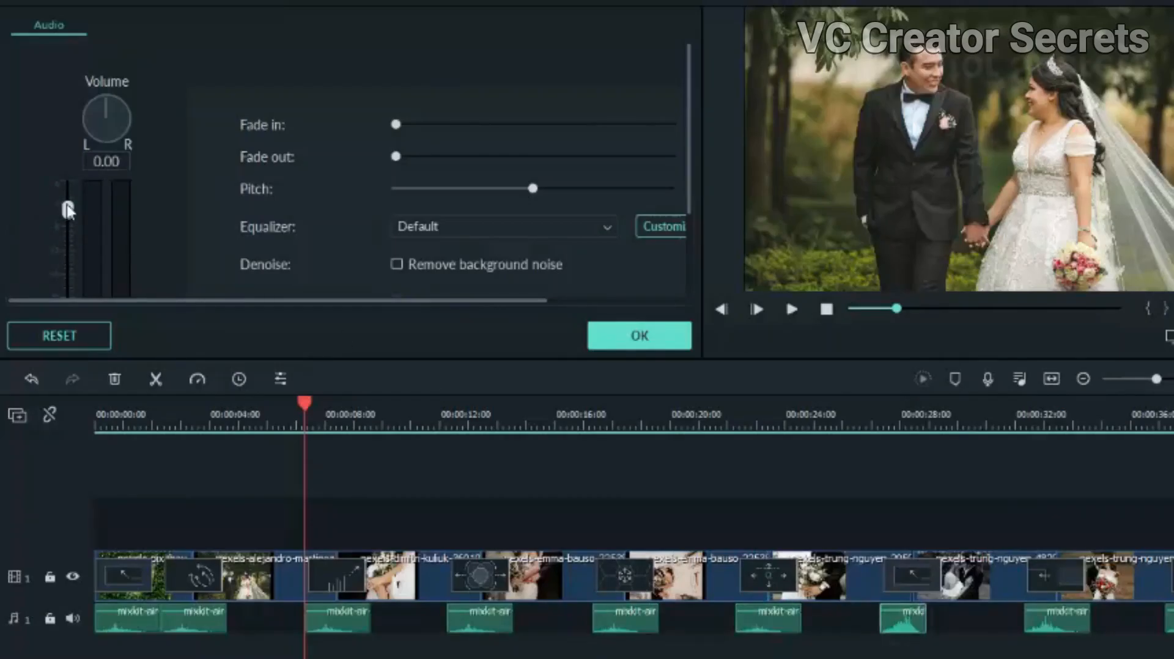
left_click_drag(66, 210, 66, 236)
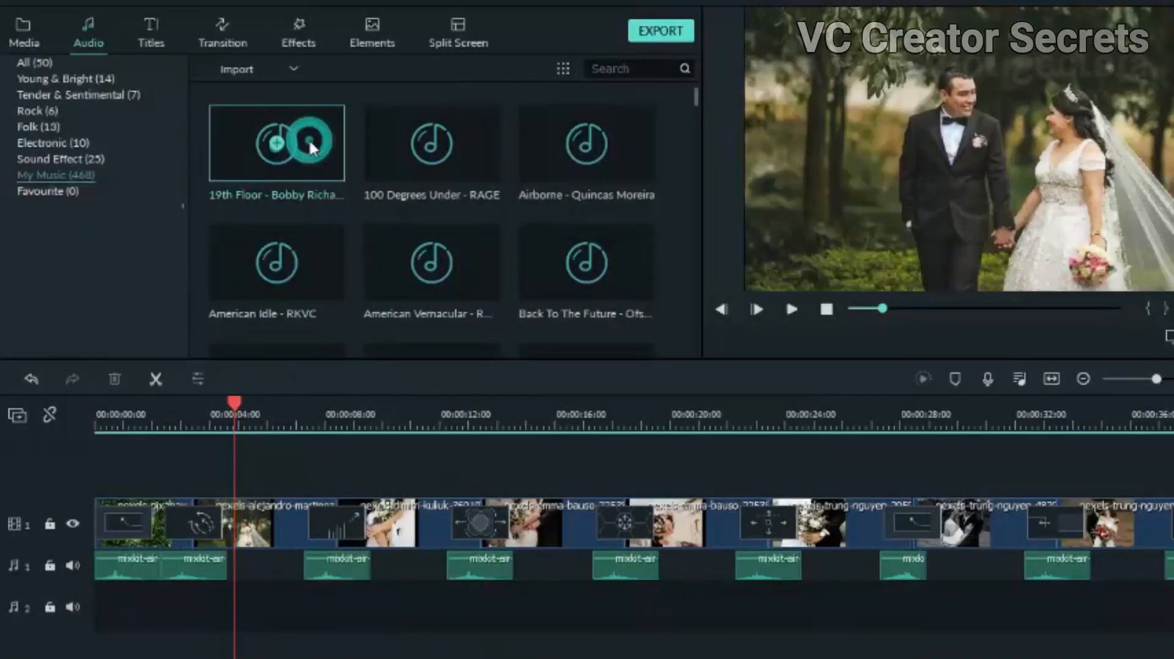
Place 'Better - Anno Domini Beats' from My Music onto the second audio track.
left_click(277, 143)
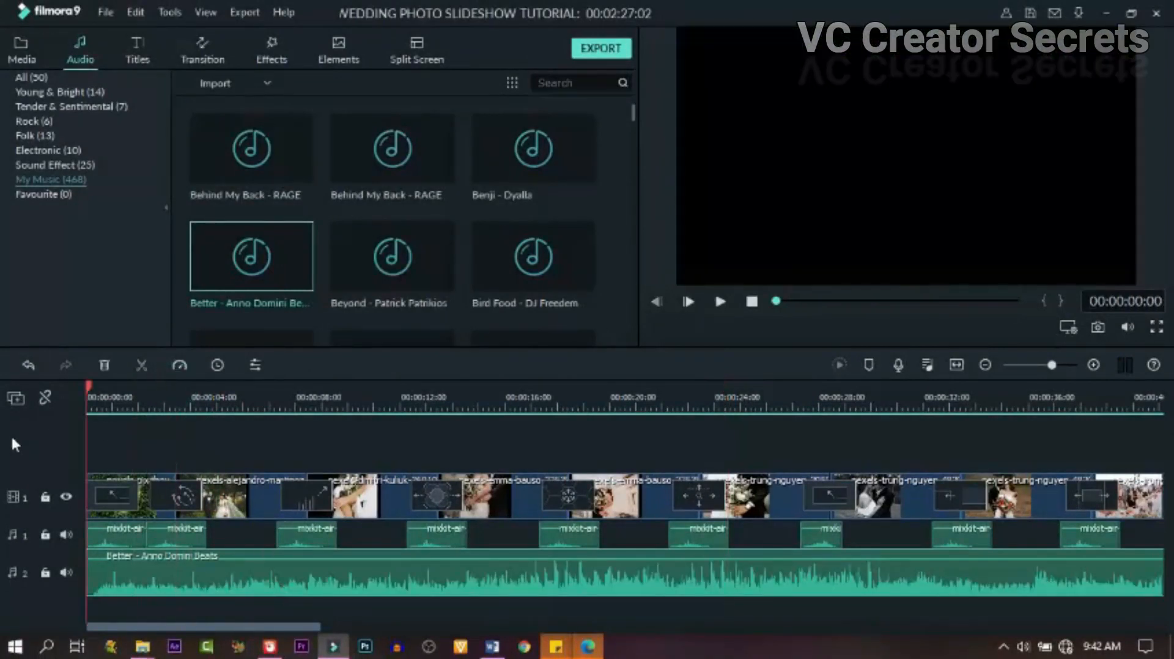
left_click(717, 301)
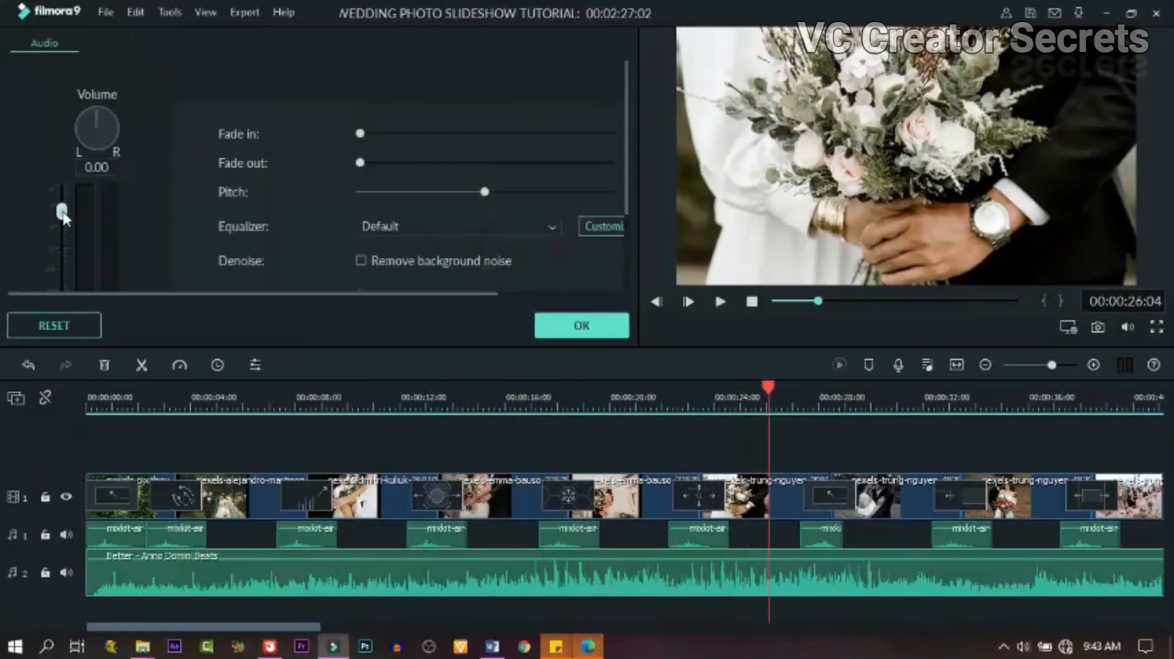
Lower the 'Better' song's volume, confirm, and play the slideshow from the start.
left_click_drag(62, 209, 62, 236)
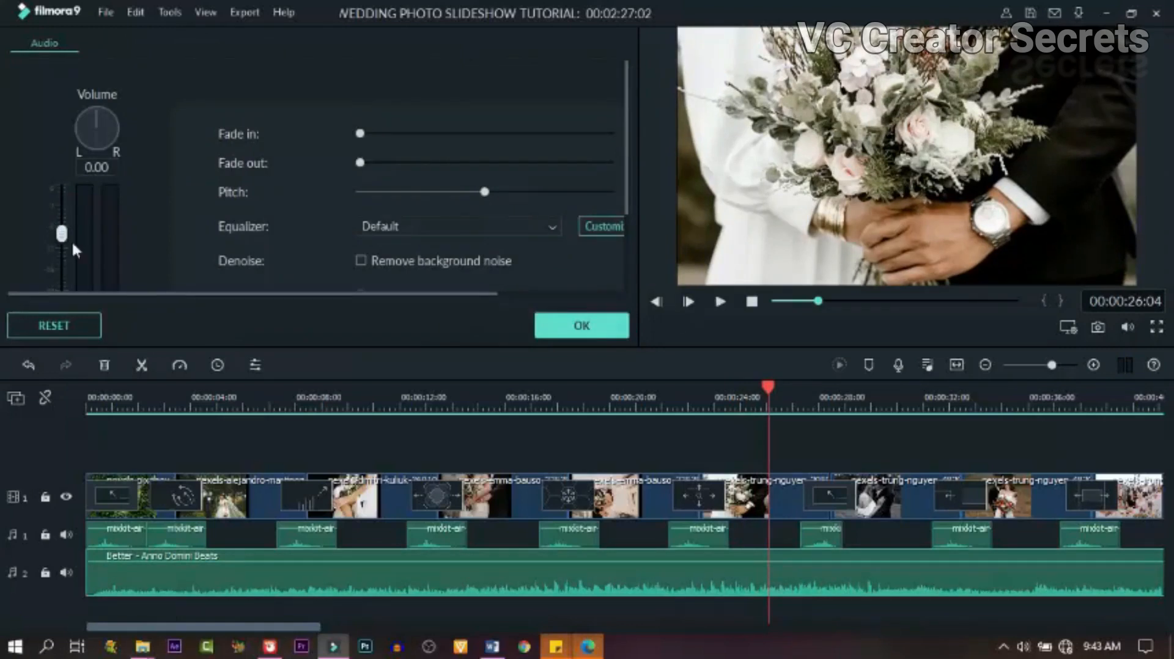
left_click(719, 301)
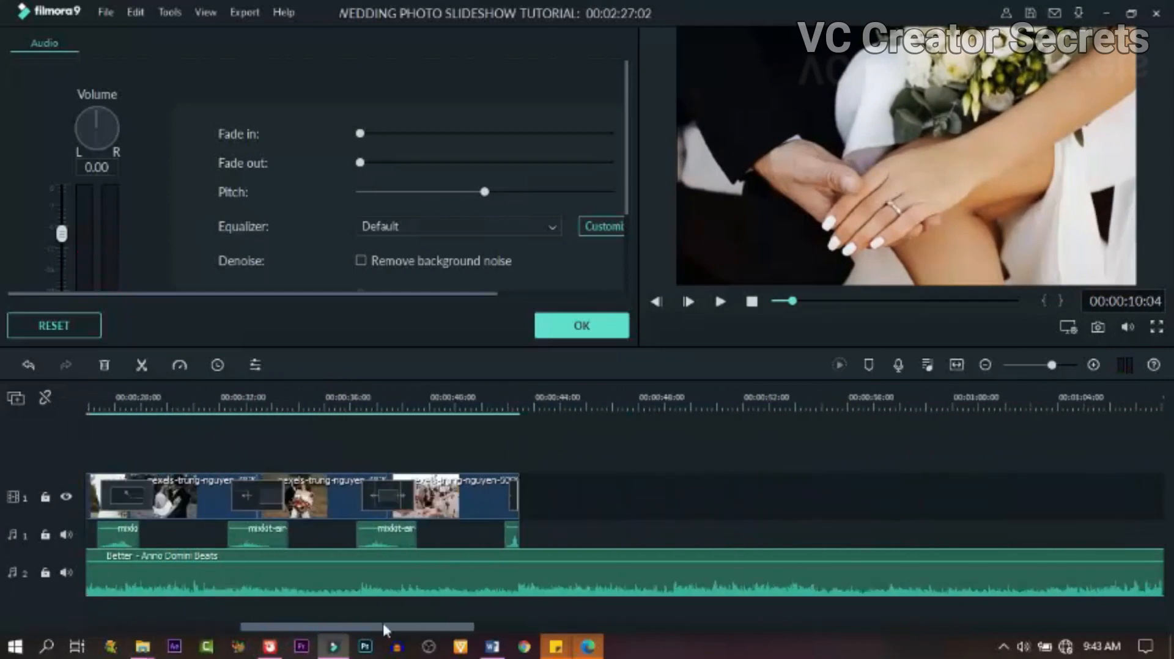
left_click(518, 397)
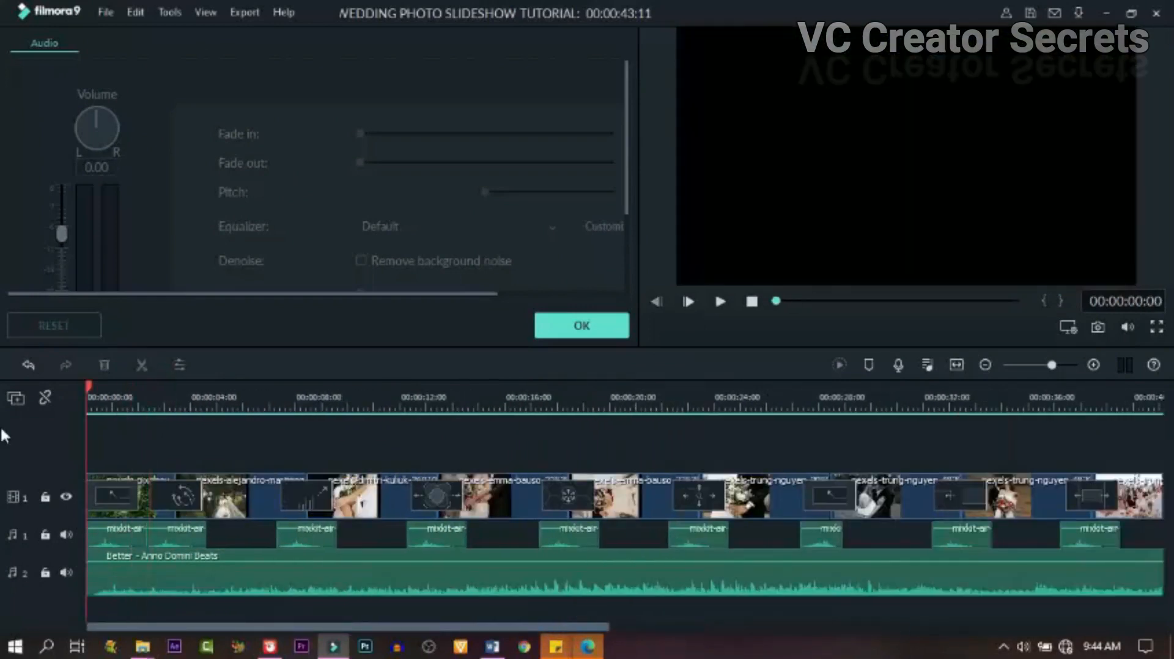
left_click(718, 301)
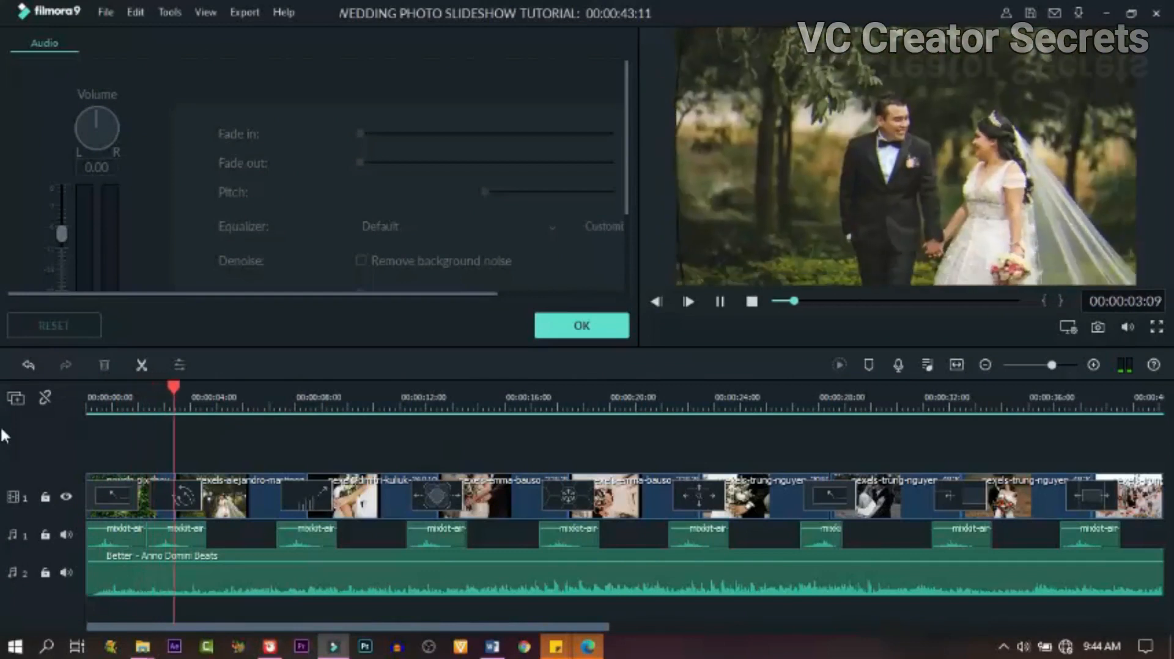